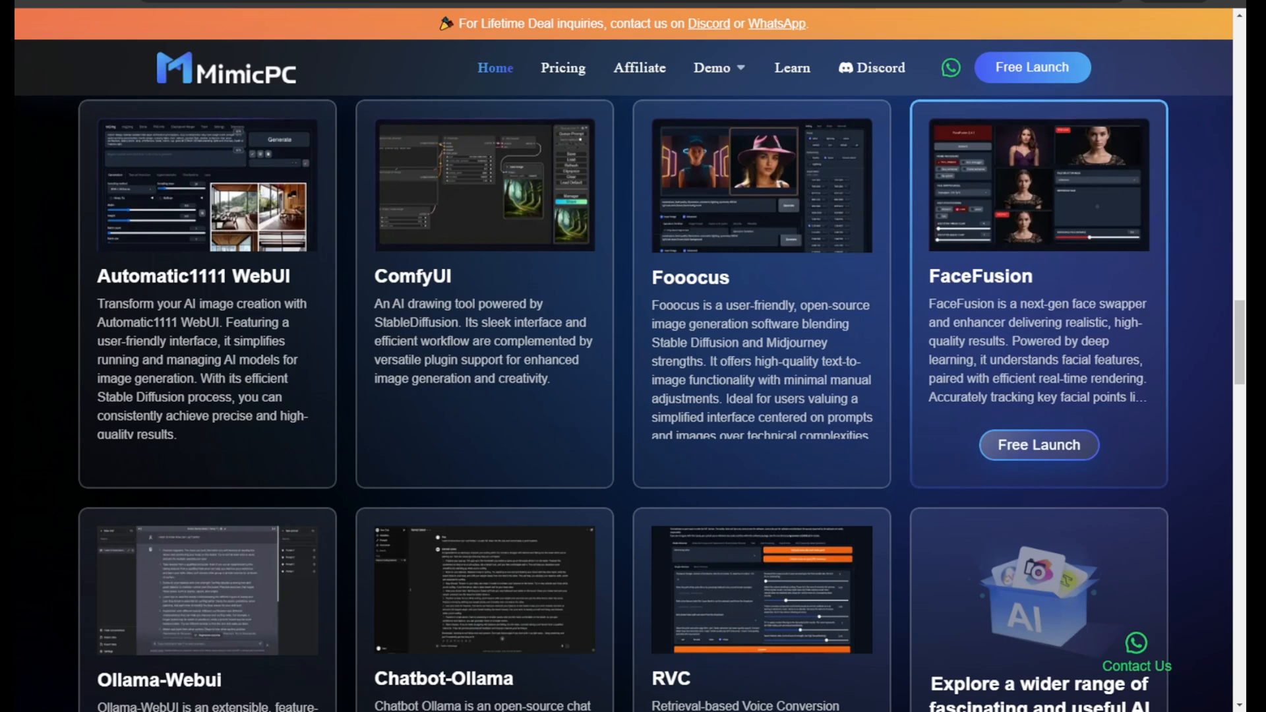
Load the LivePortrait v2v workflow JSON so its Load Video, LivePortraitProcess and Video Combine nodes appear.
{"action": "scroll", "scroll_direction": "down", "scroll_amount": 3}
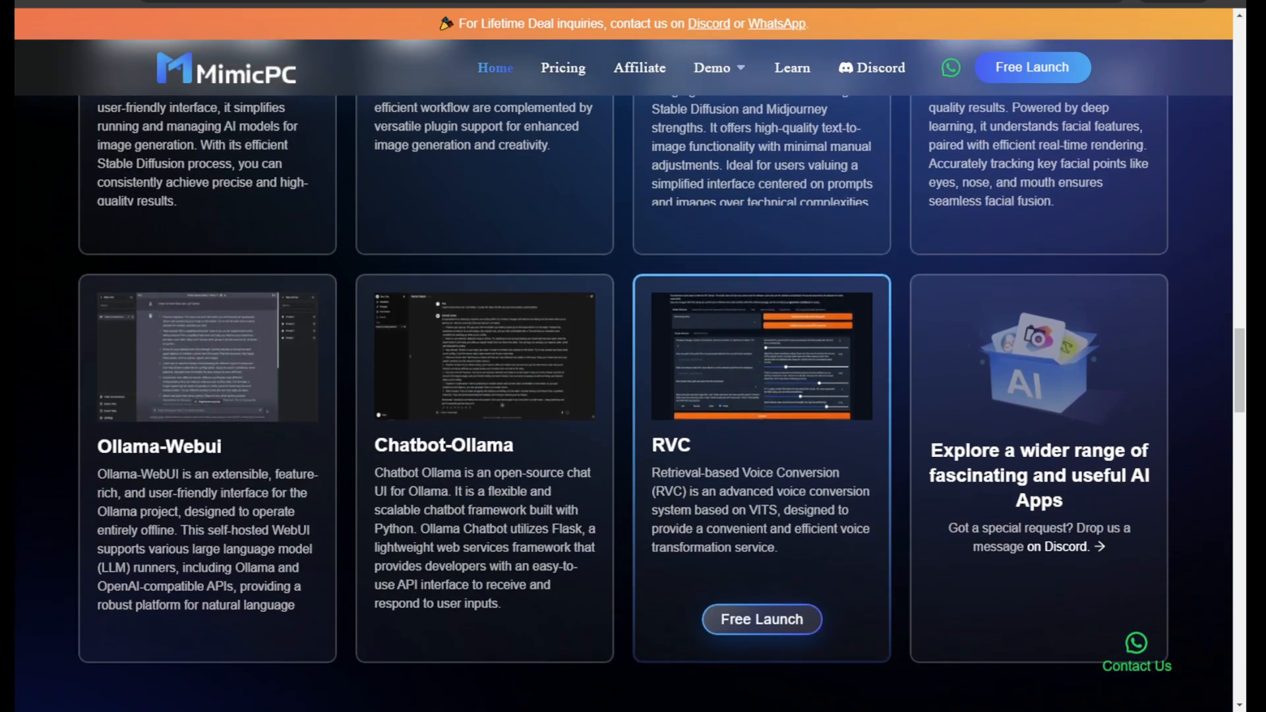
{"action": "scroll", "scroll_direction": "down", "scroll_amount": 3}
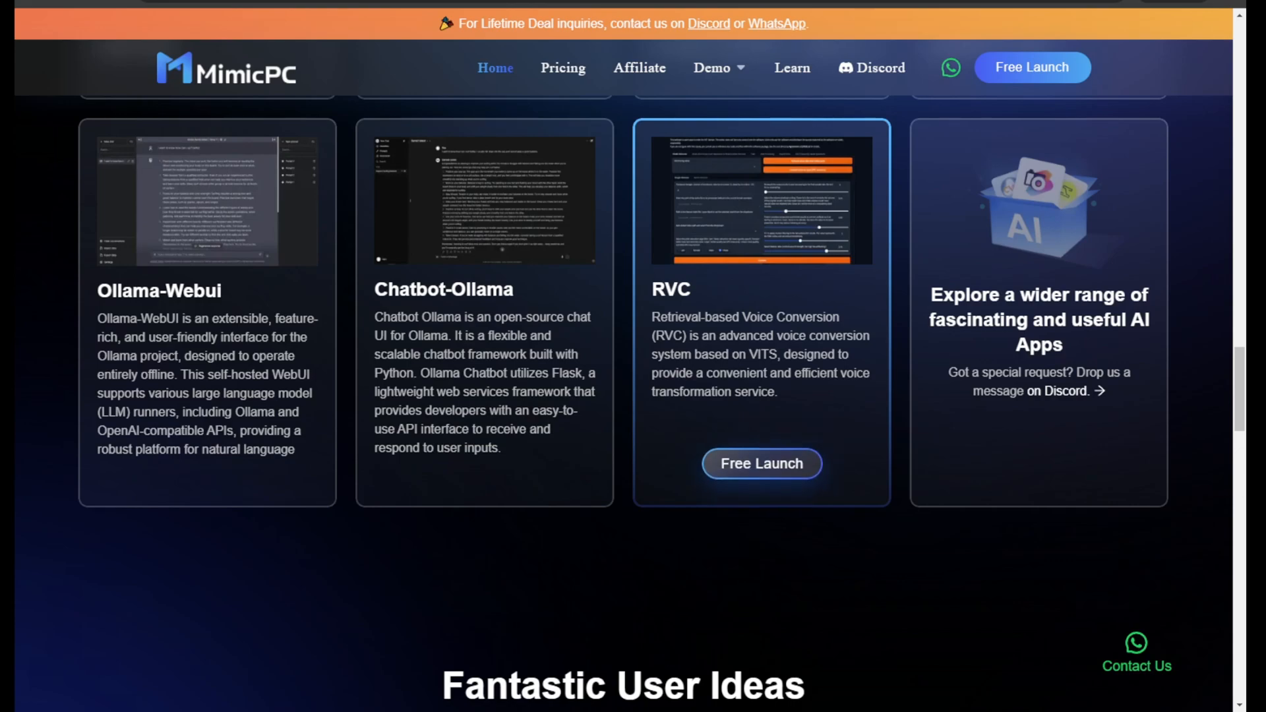
{"action": "scroll", "scroll_direction": "up", "scroll_amount": 3}
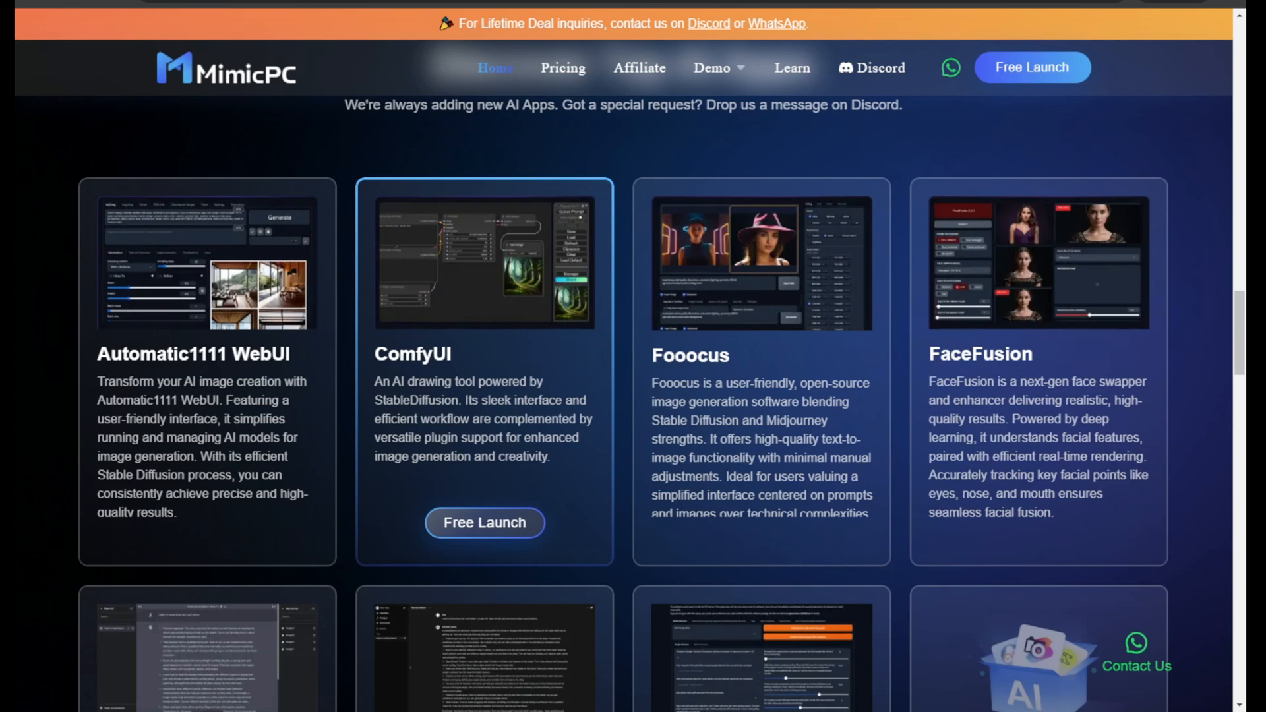
{"action": "scroll", "scroll_direction": "down", "scroll_amount": 3}
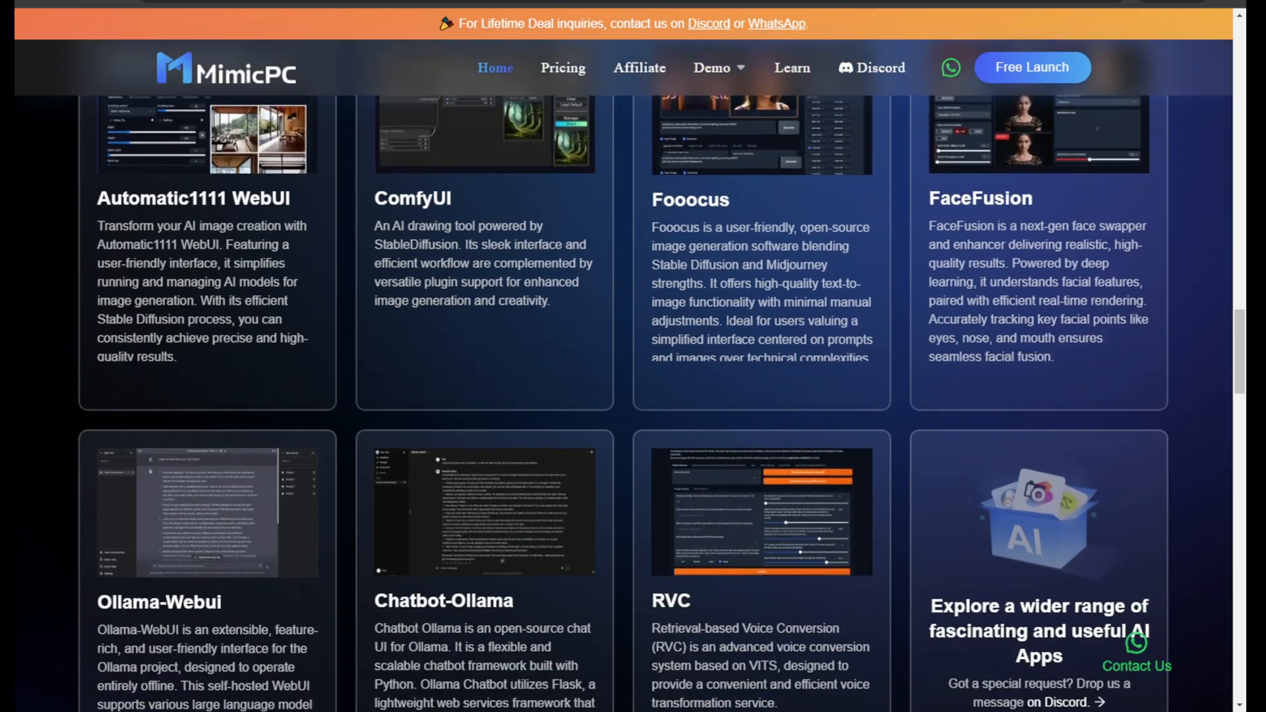
{"action": "scroll", "scroll_direction": "down", "scroll_amount": 3}
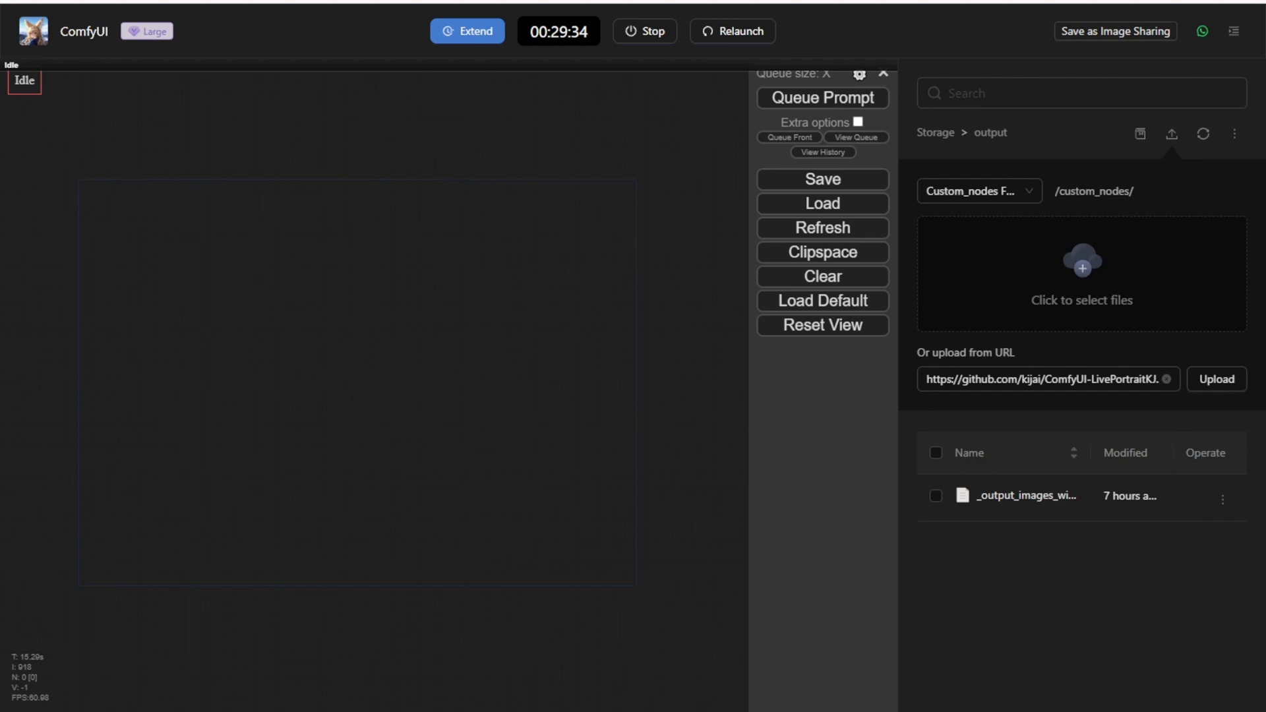
{"action": "mouse_move", "coordinate": [149, 33]}
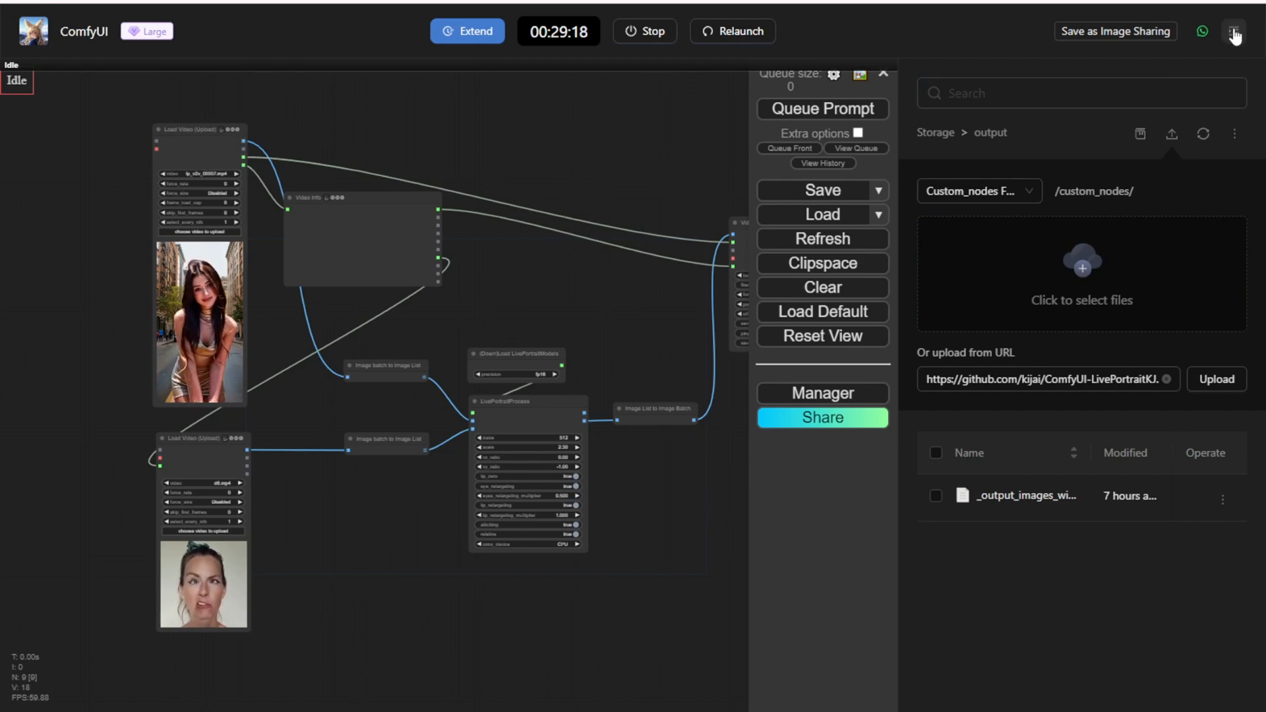
{"action": "left_click", "coordinate": [1235, 32]}
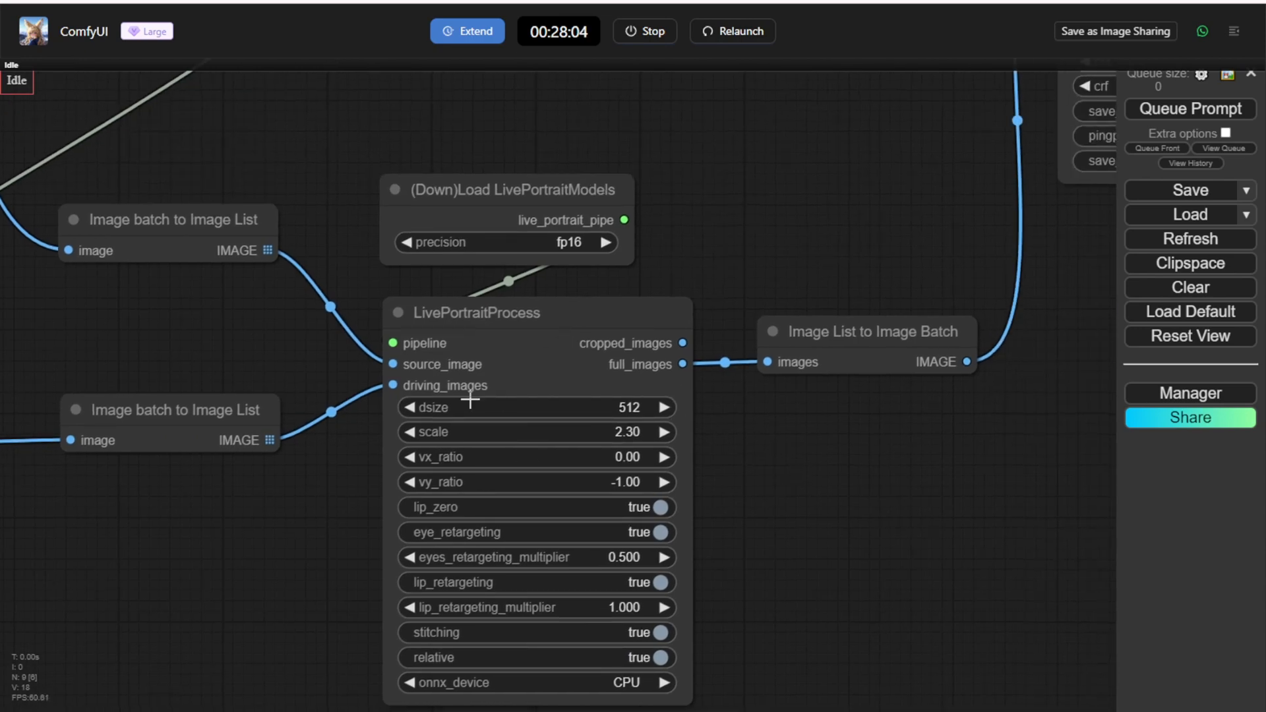
{"action": "mouse_move", "coordinate": [498, 385]}
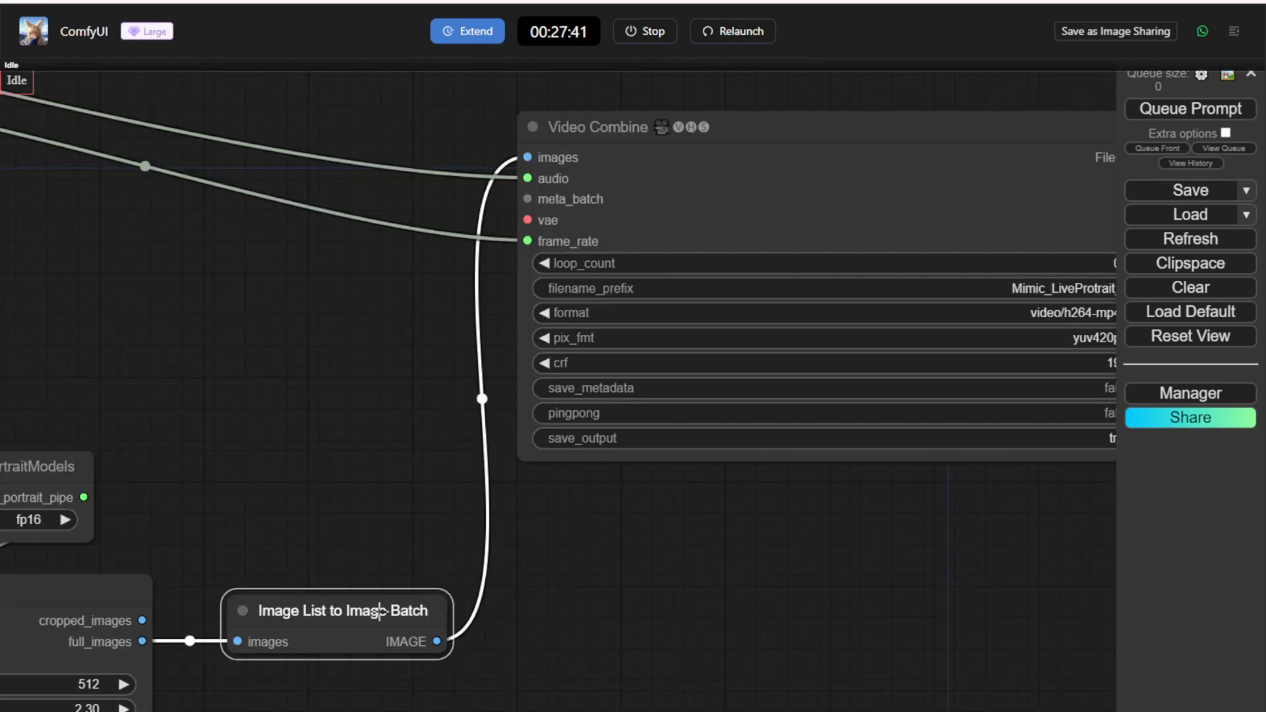
{"action": "mouse_move", "coordinate": [470, 574]}
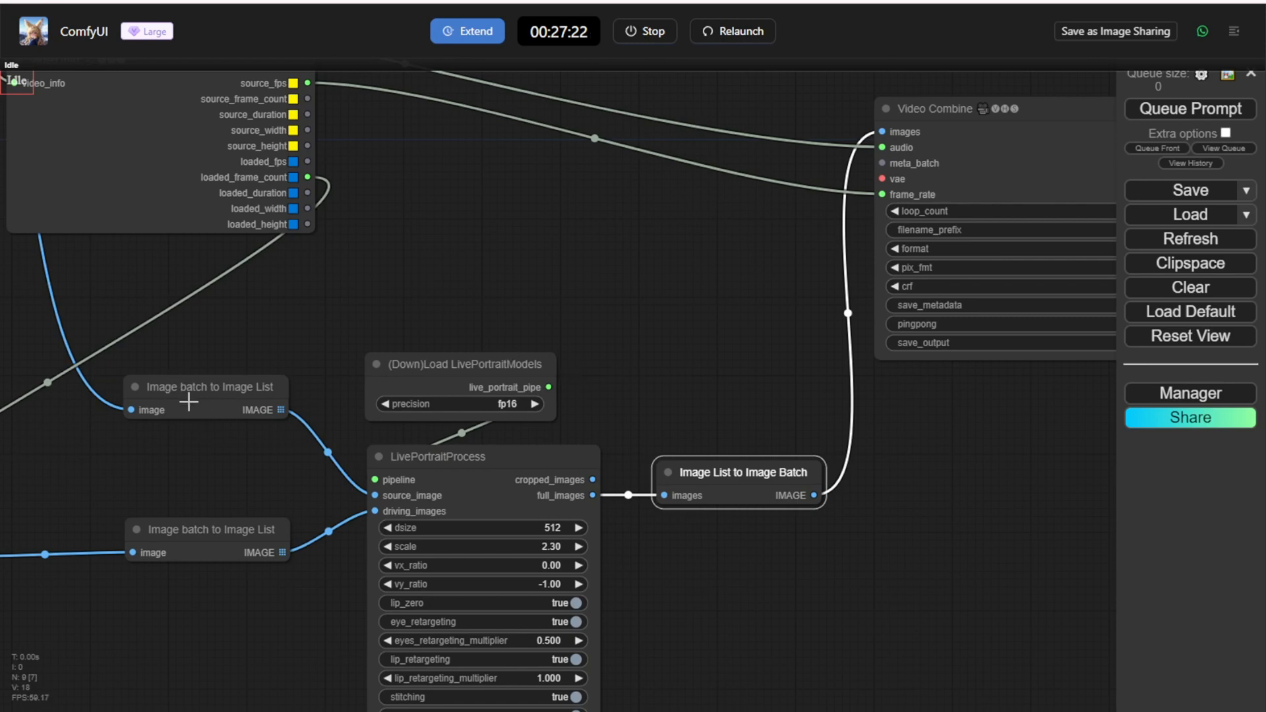
{"action": "mouse_move", "coordinate": [223, 435]}
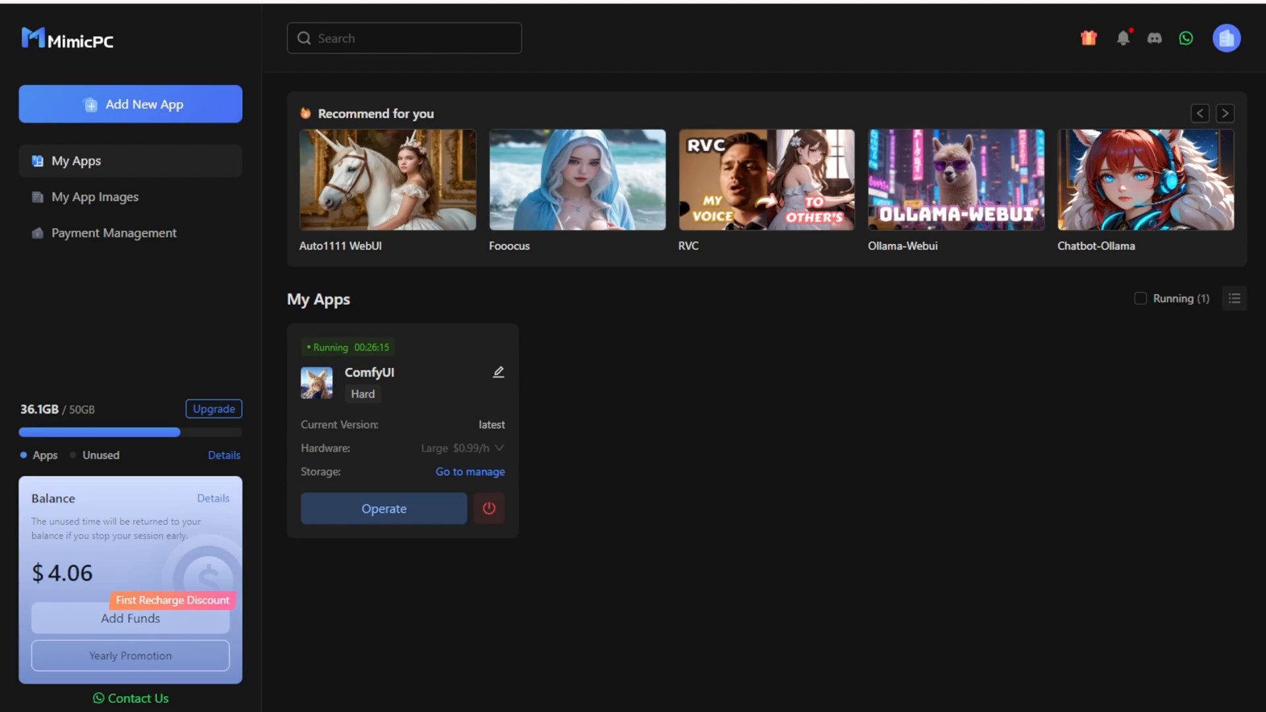
Reopen the running ComfyUI app from its My Apps card with the storage manager showing.
{"action": "left_click", "coordinate": [382, 509]}
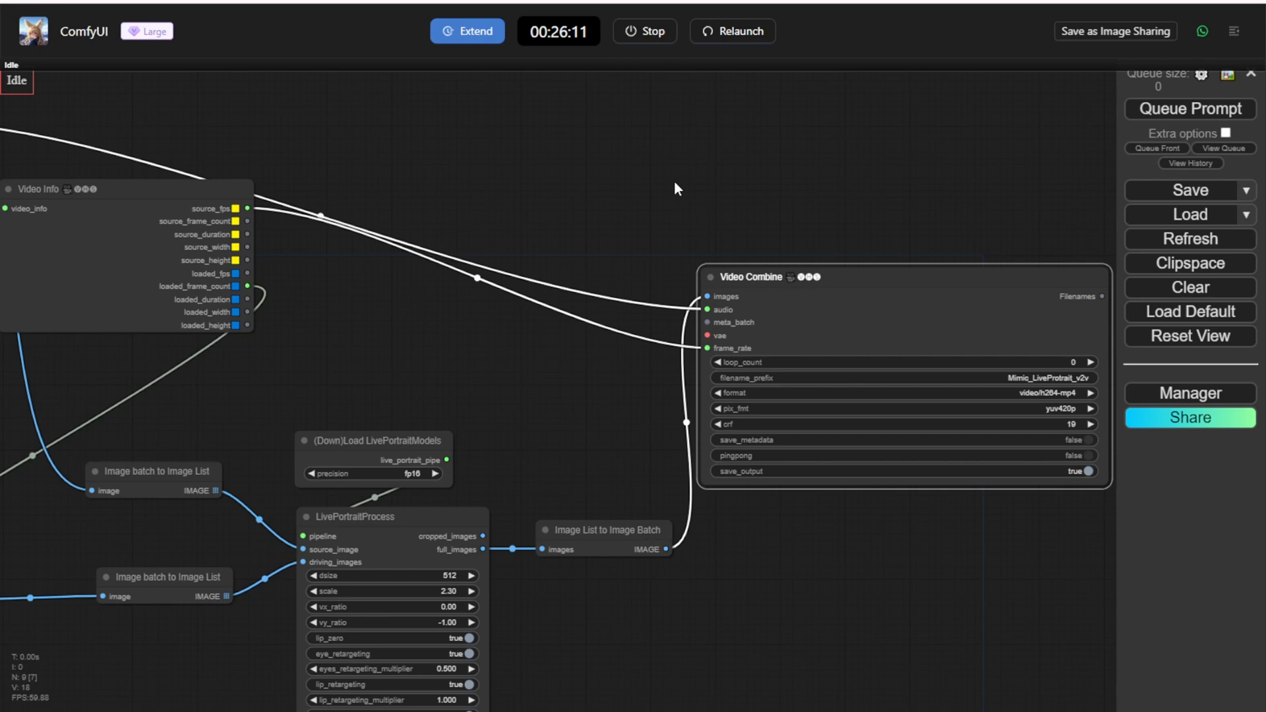
{"action": "mouse_move", "coordinate": [605, 320]}
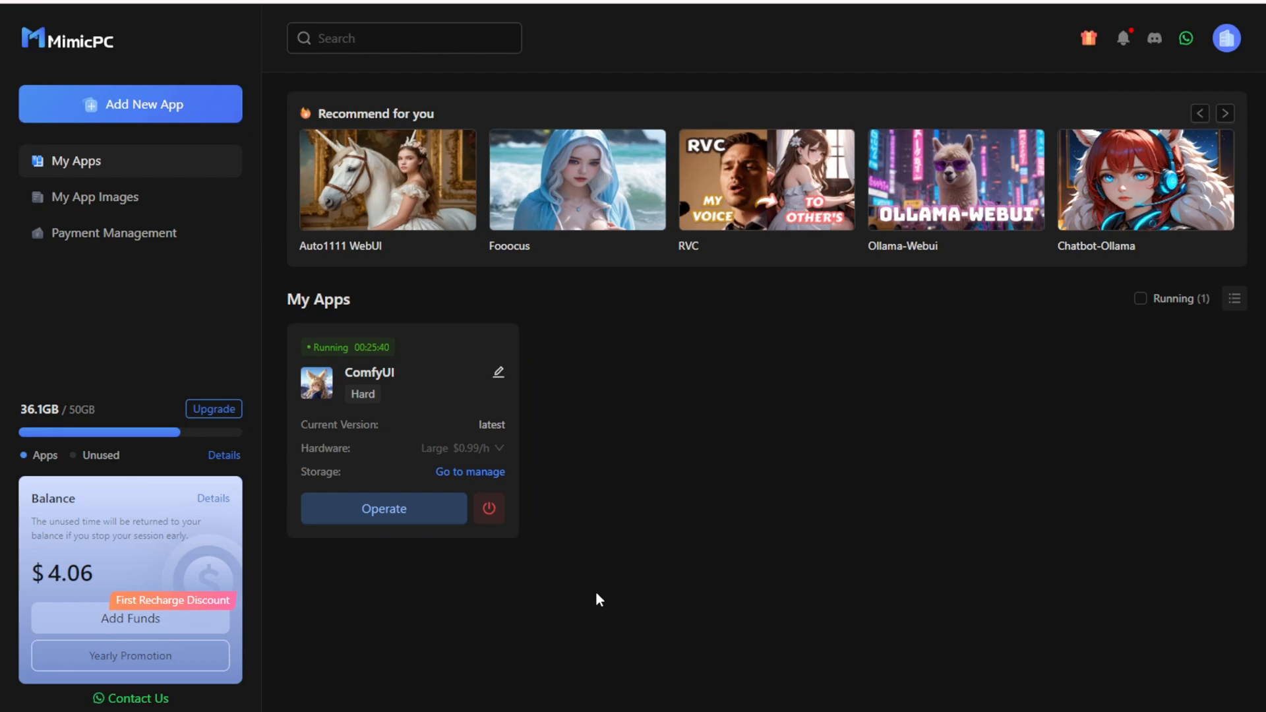
{"action": "mouse_move", "coordinate": [553, 409]}
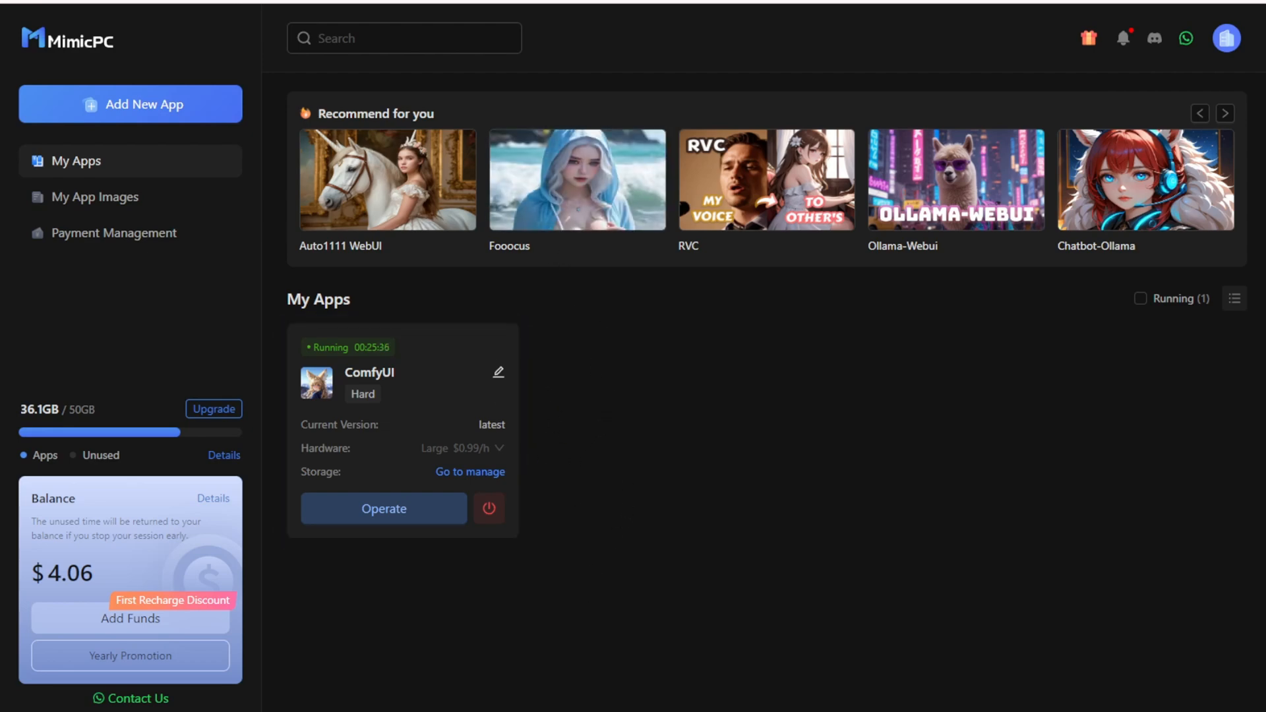
{"action": "left_click", "coordinate": [383, 509]}
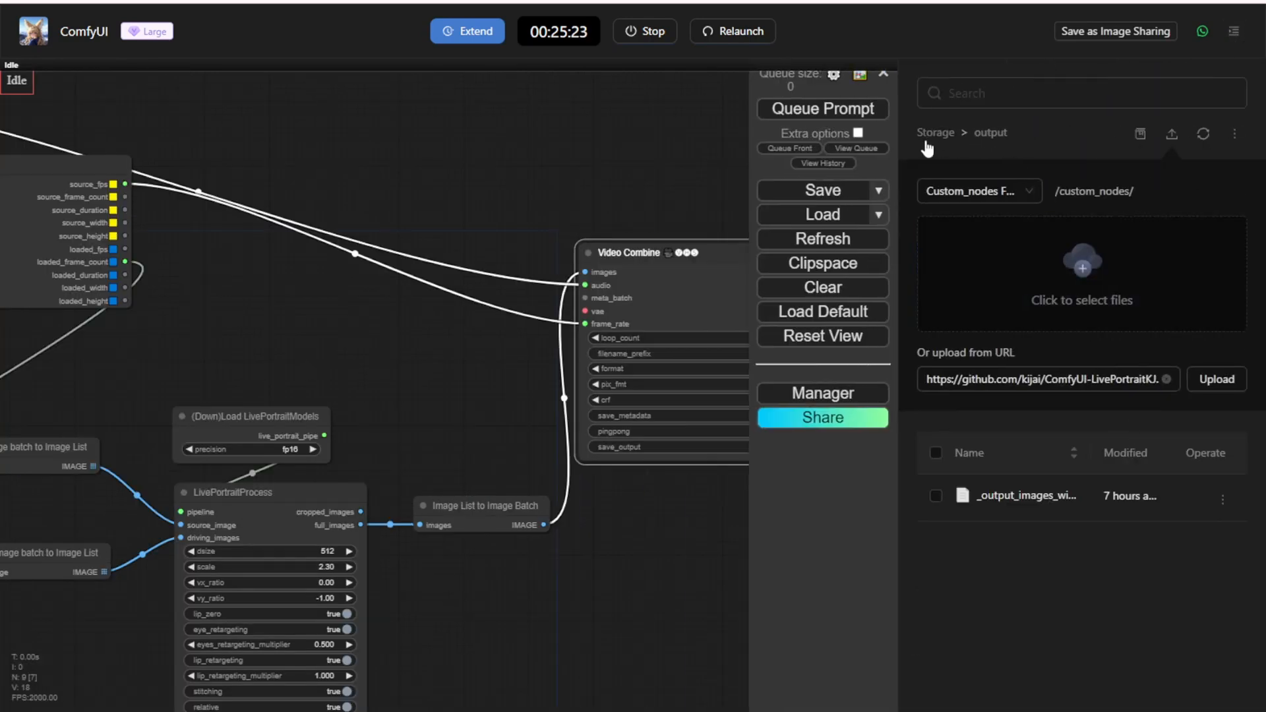
Browse storage from the top-level folders into models/liveportrait to see landmark.onnx and motion_extractor.
{"action": "left_click", "coordinate": [934, 132]}
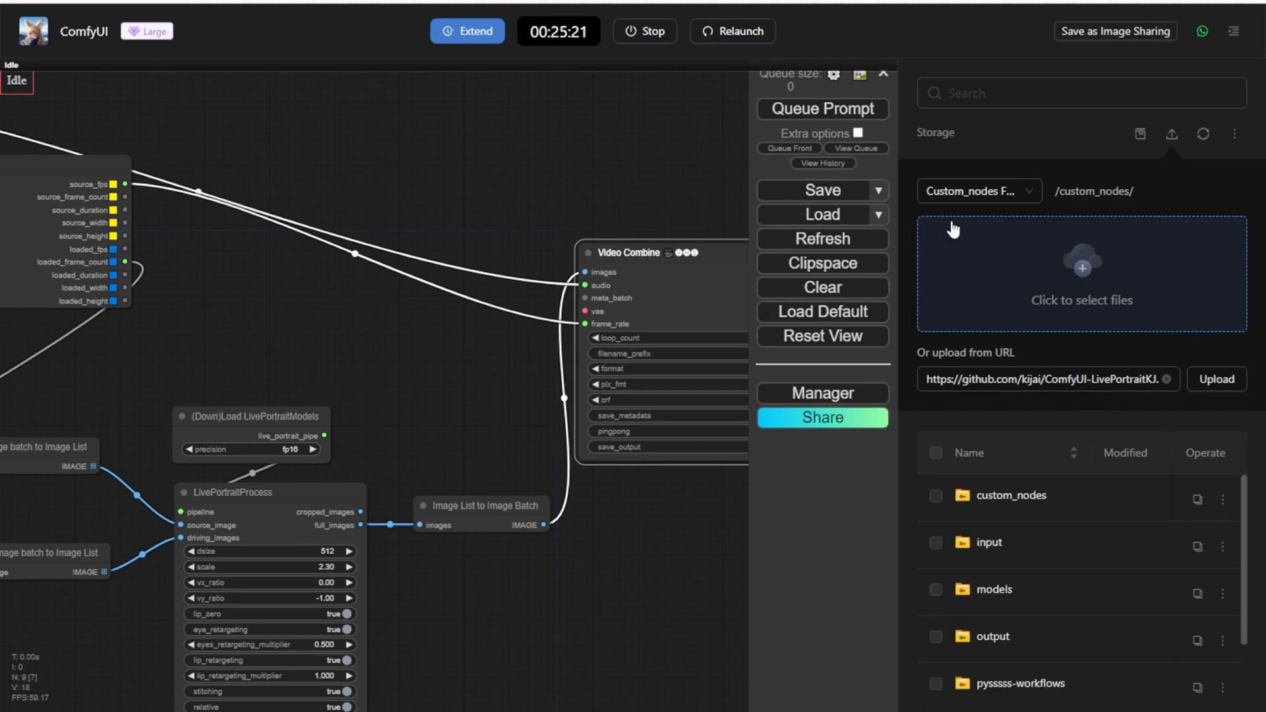
{"action": "mouse_move", "coordinate": [989, 247]}
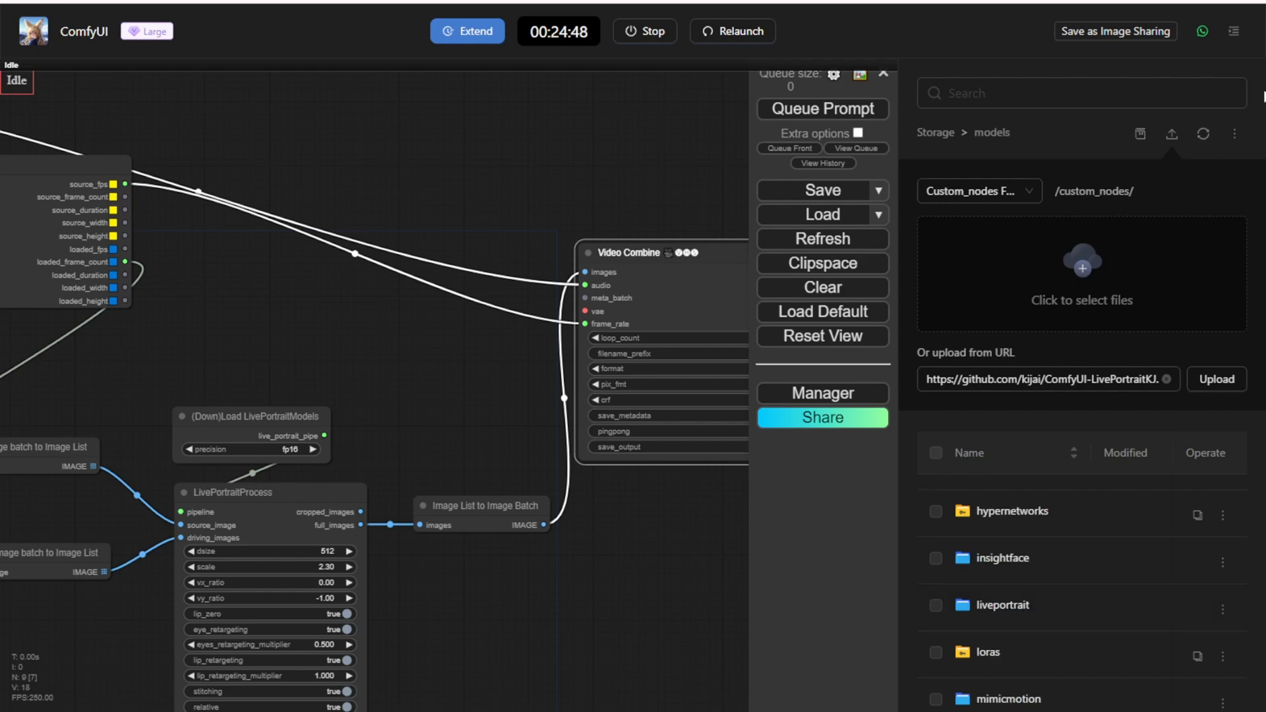
{"action": "left_click", "coordinate": [1232, 135]}
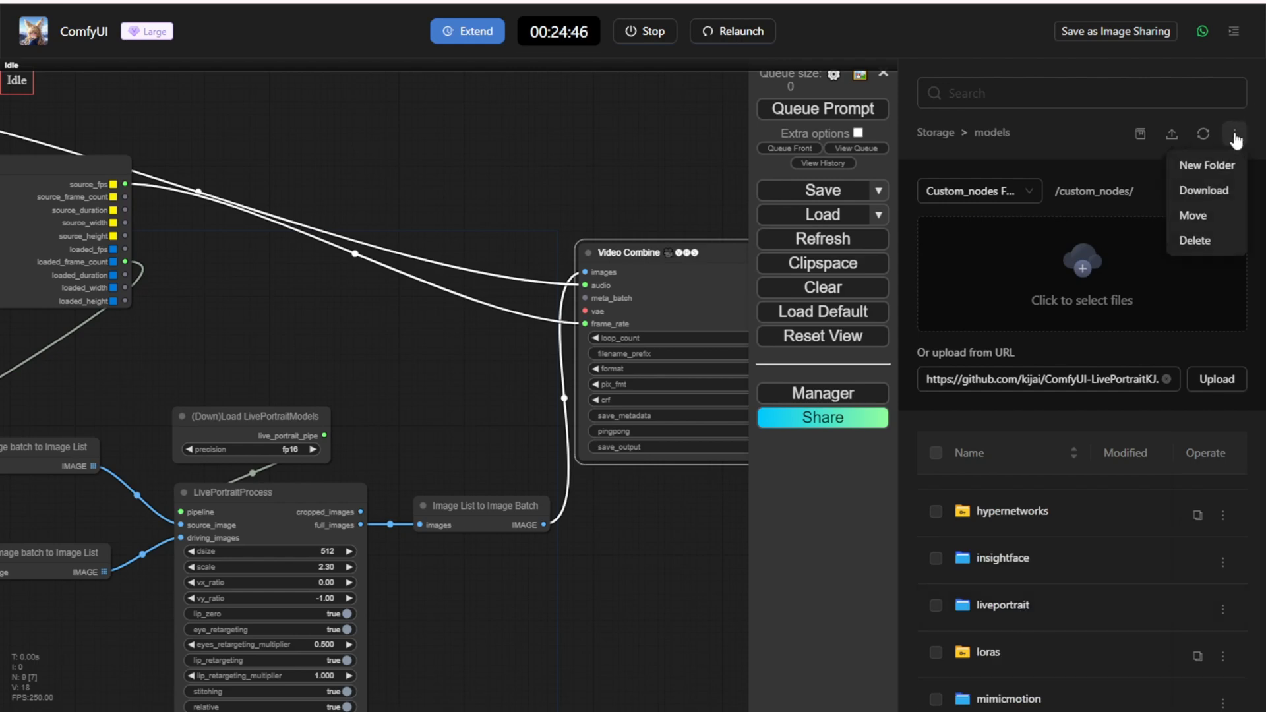
{"action": "mouse_move", "coordinate": [1207, 166]}
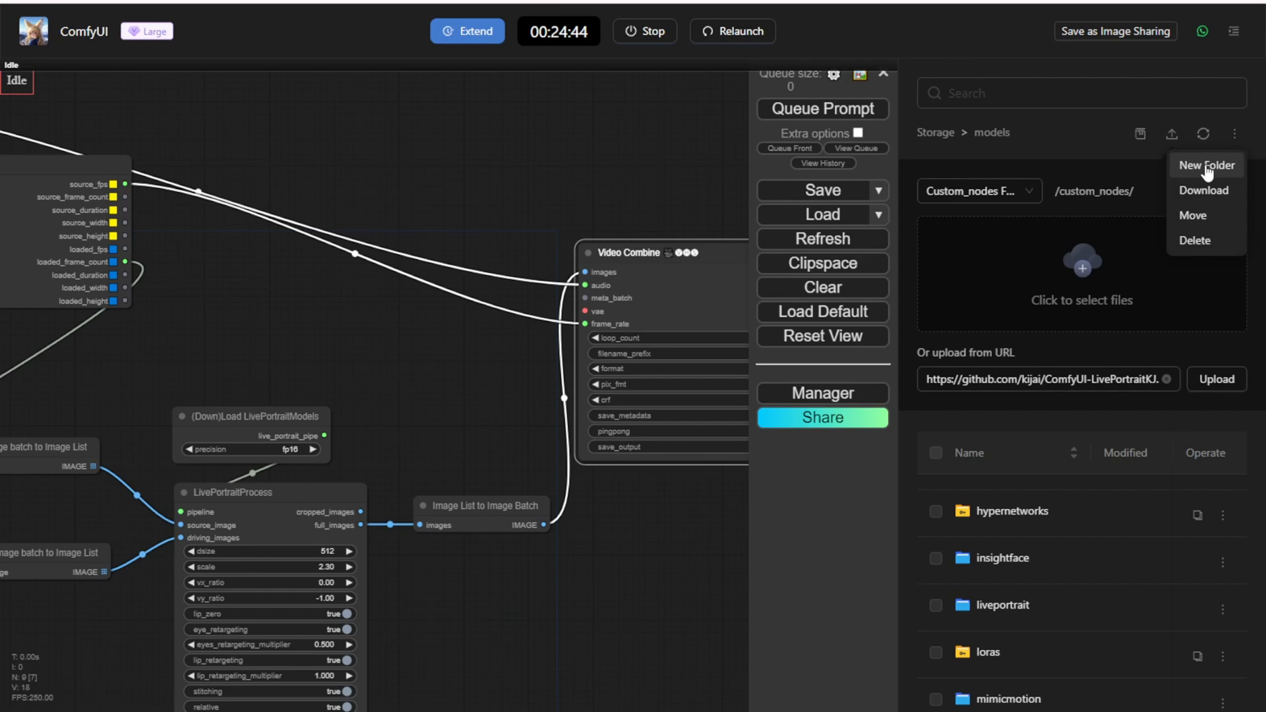
{"action": "left_click", "coordinate": [1206, 166]}
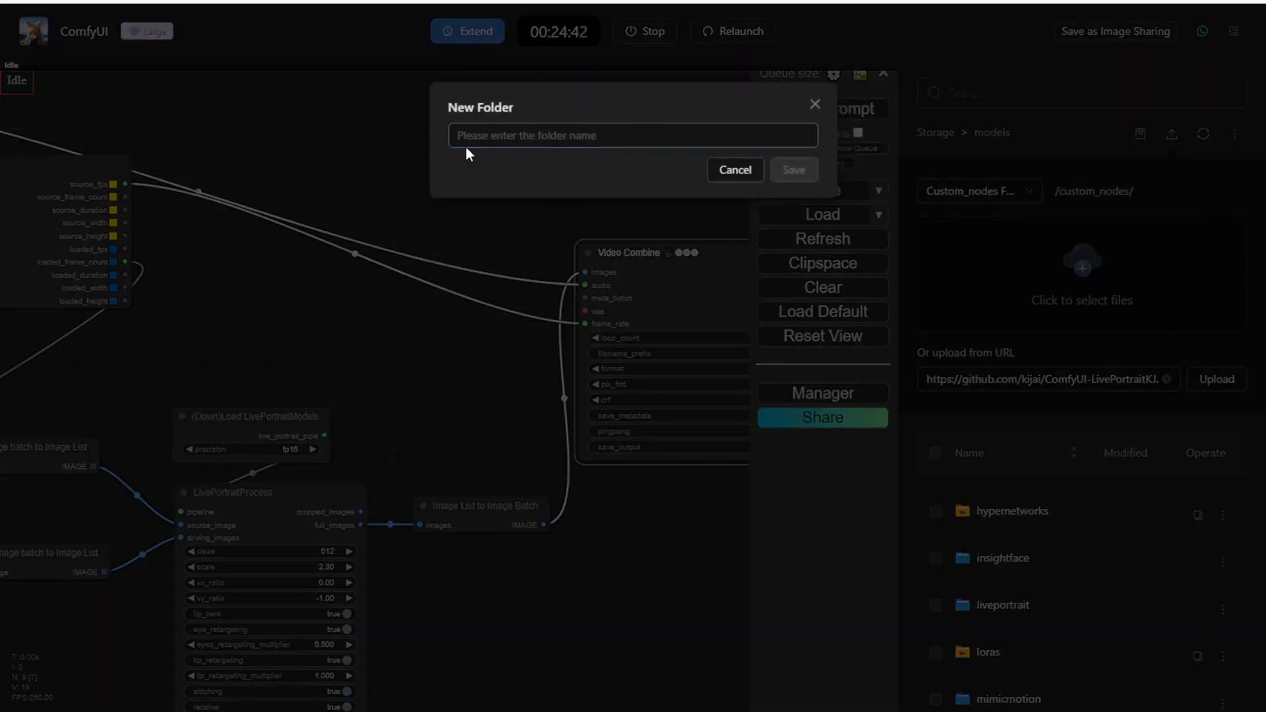
{"action": "left_click", "coordinate": [735, 169]}
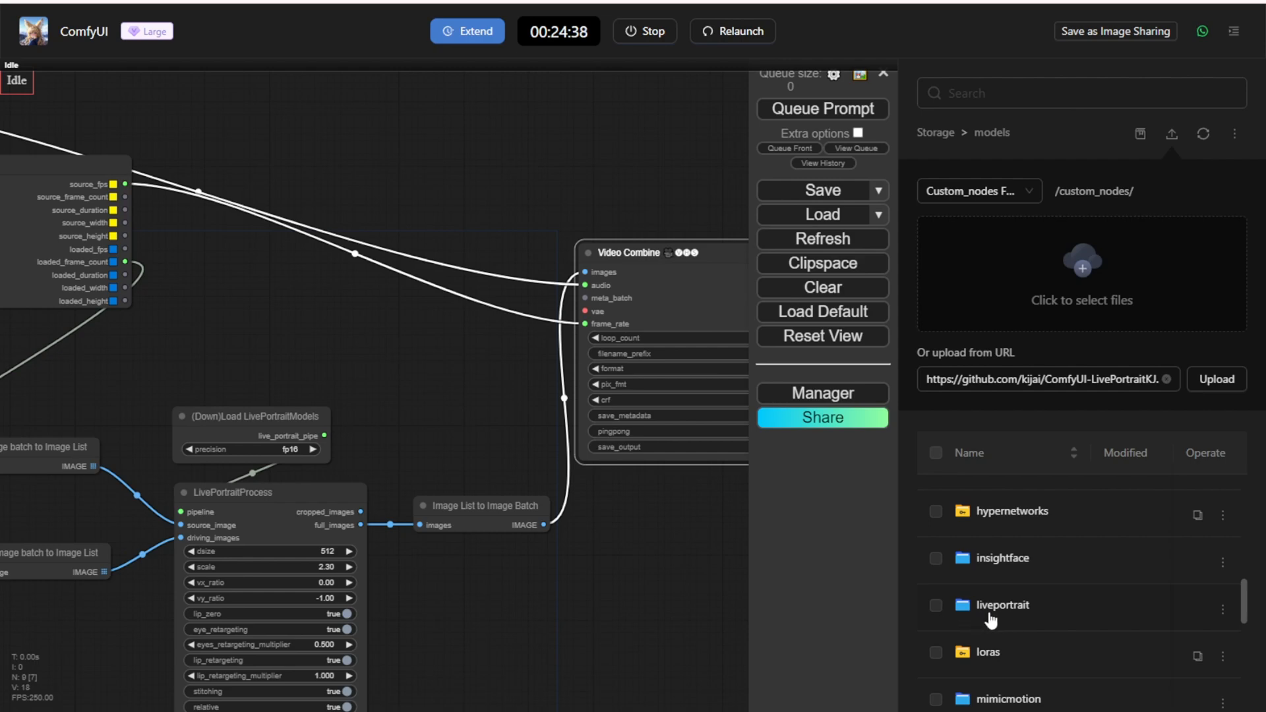
{"action": "double_click", "coordinate": [1005, 604]}
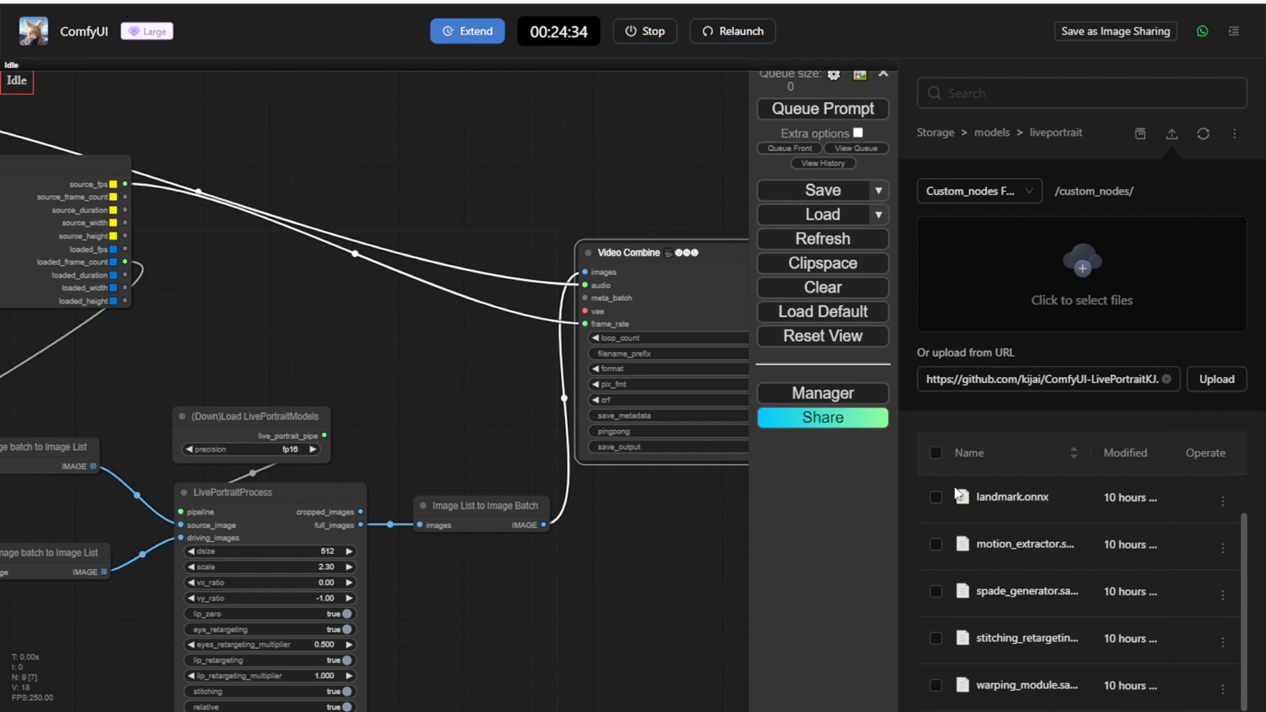
{"action": "mouse_move", "coordinate": [868, 506]}
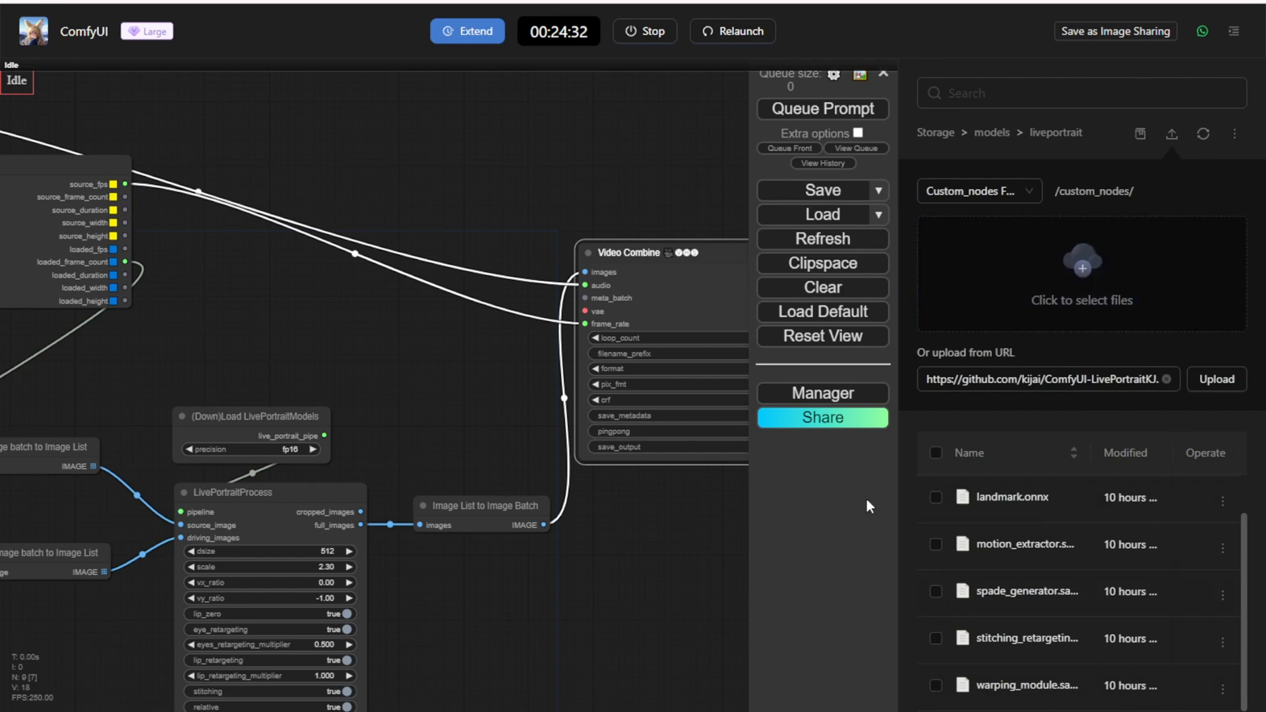
{"action": "mouse_move", "coordinate": [1030, 555]}
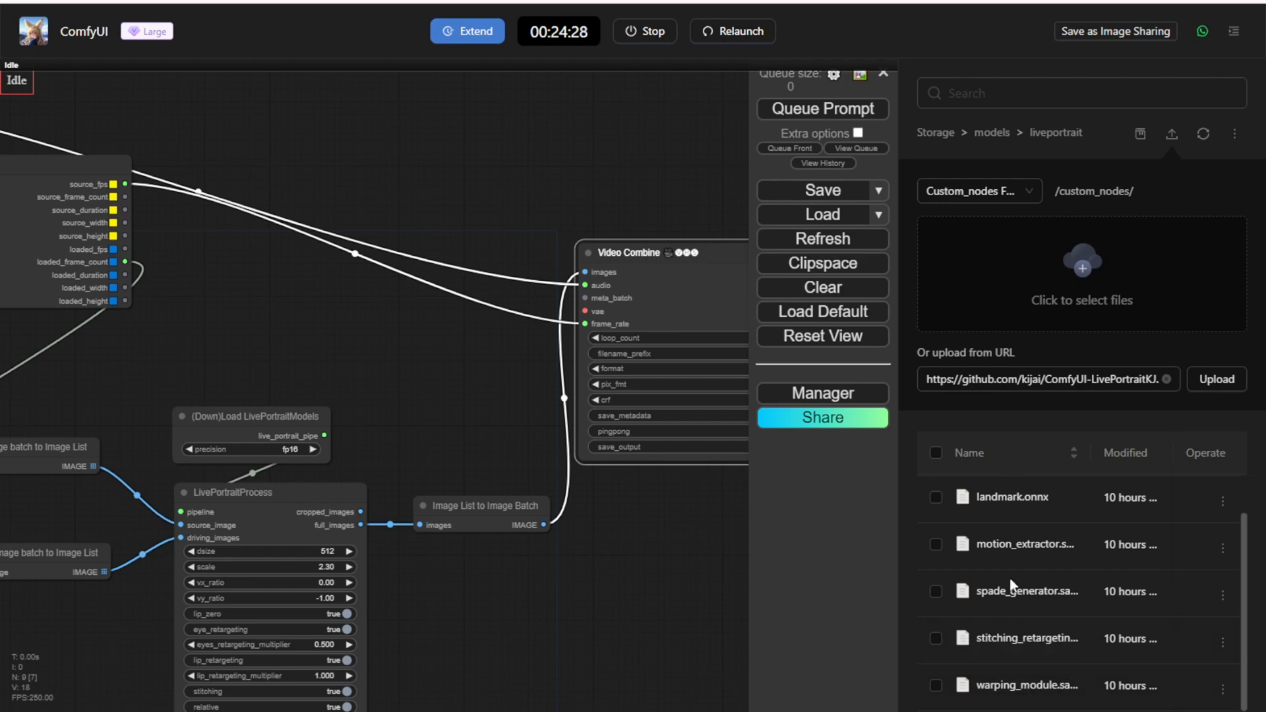
{"action": "mouse_move", "coordinate": [1066, 298]}
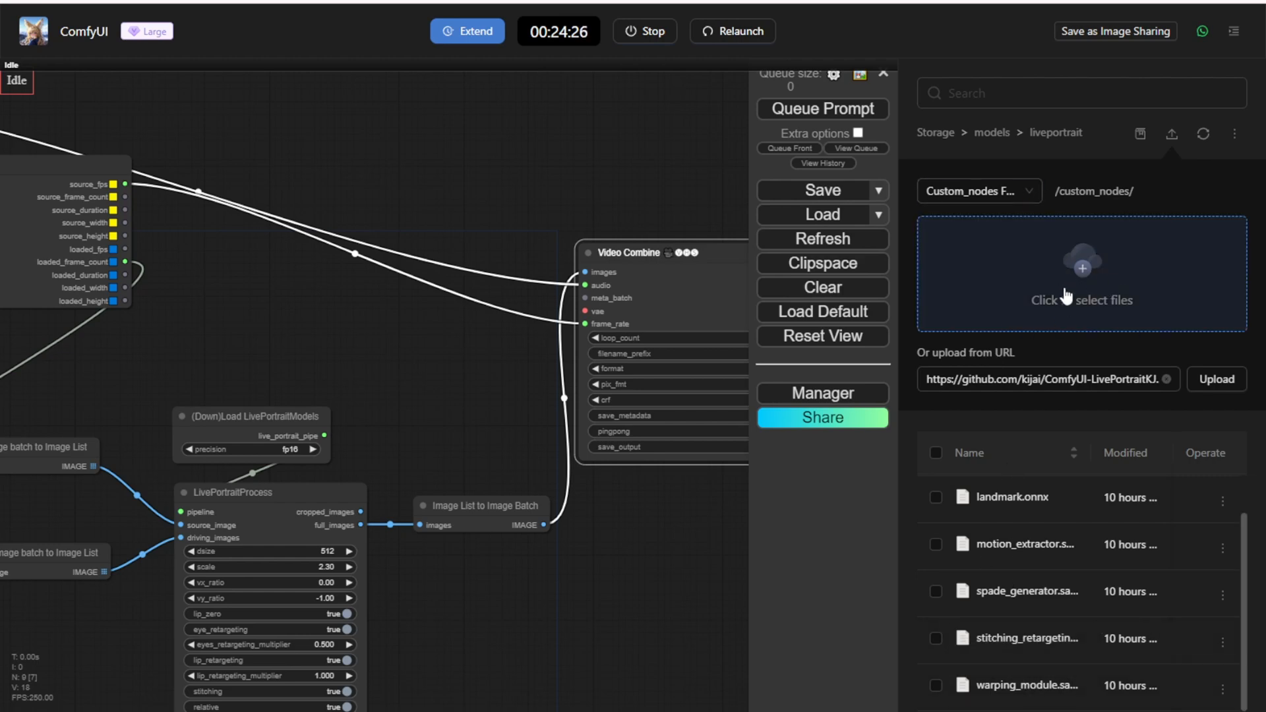
{"action": "mouse_move", "coordinate": [1125, 313]}
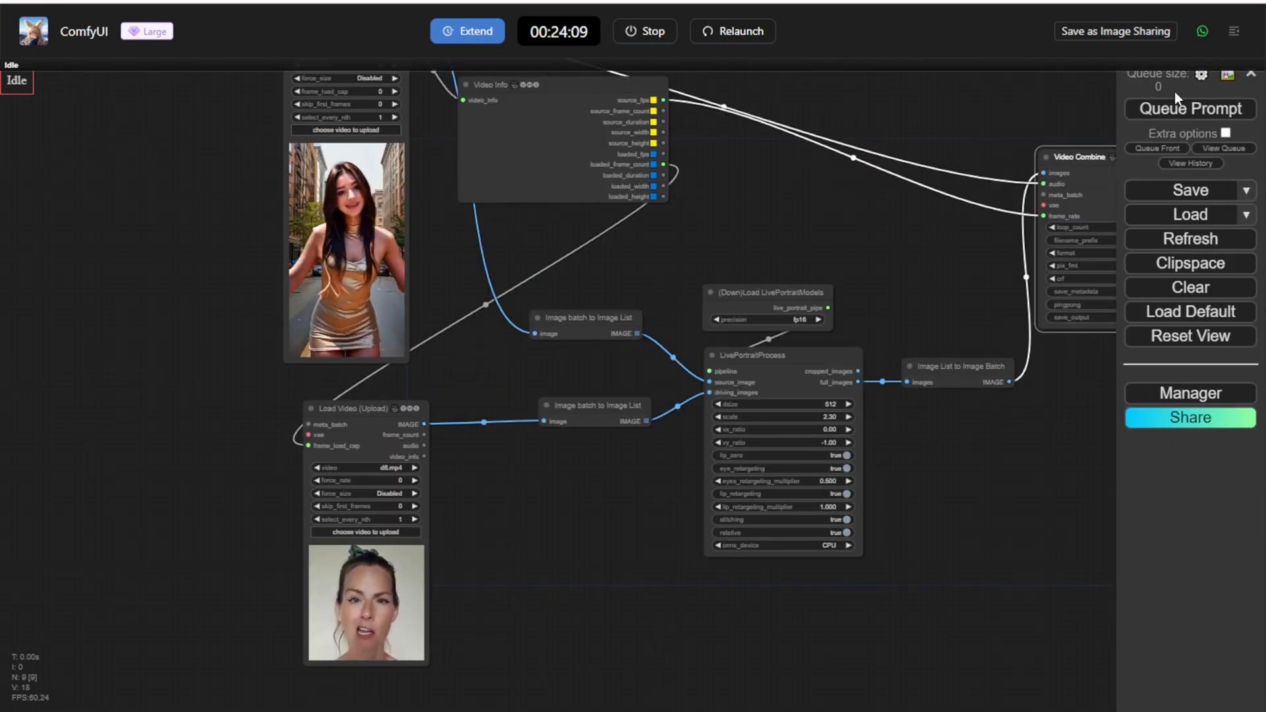
{"action": "left_click", "coordinate": [1190, 108]}
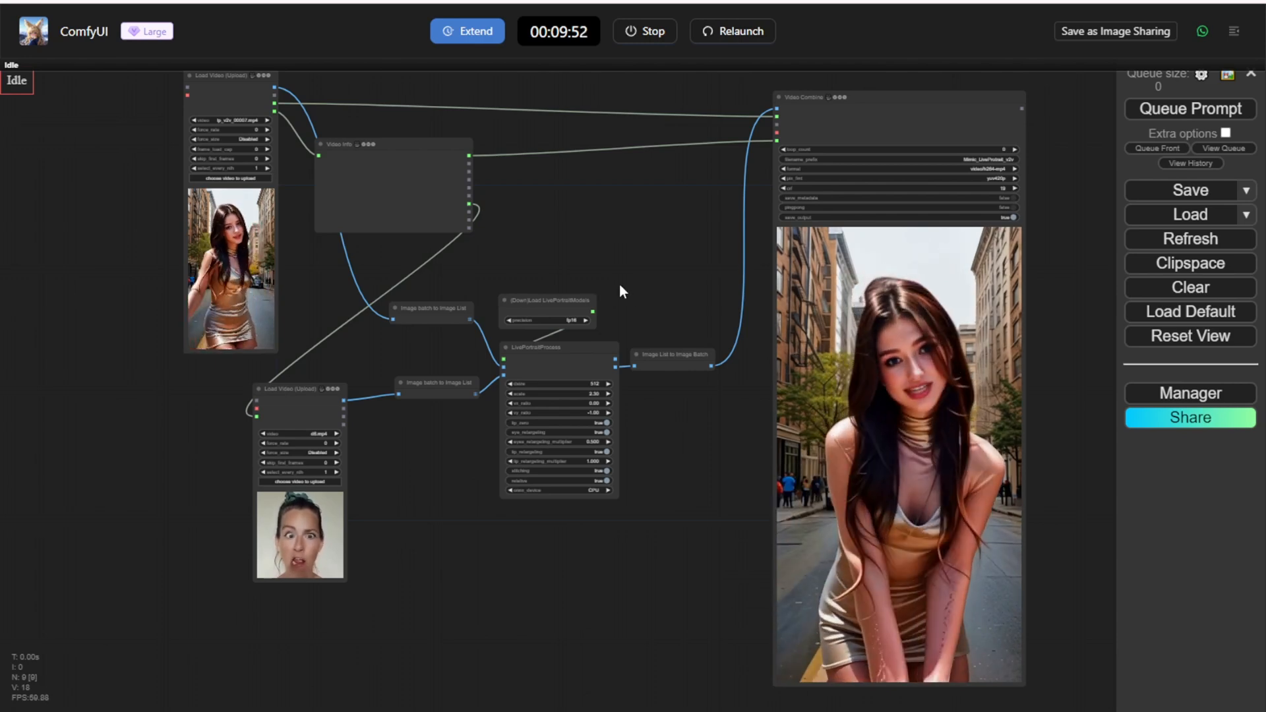
{"action": "mouse_move", "coordinate": [677, 237]}
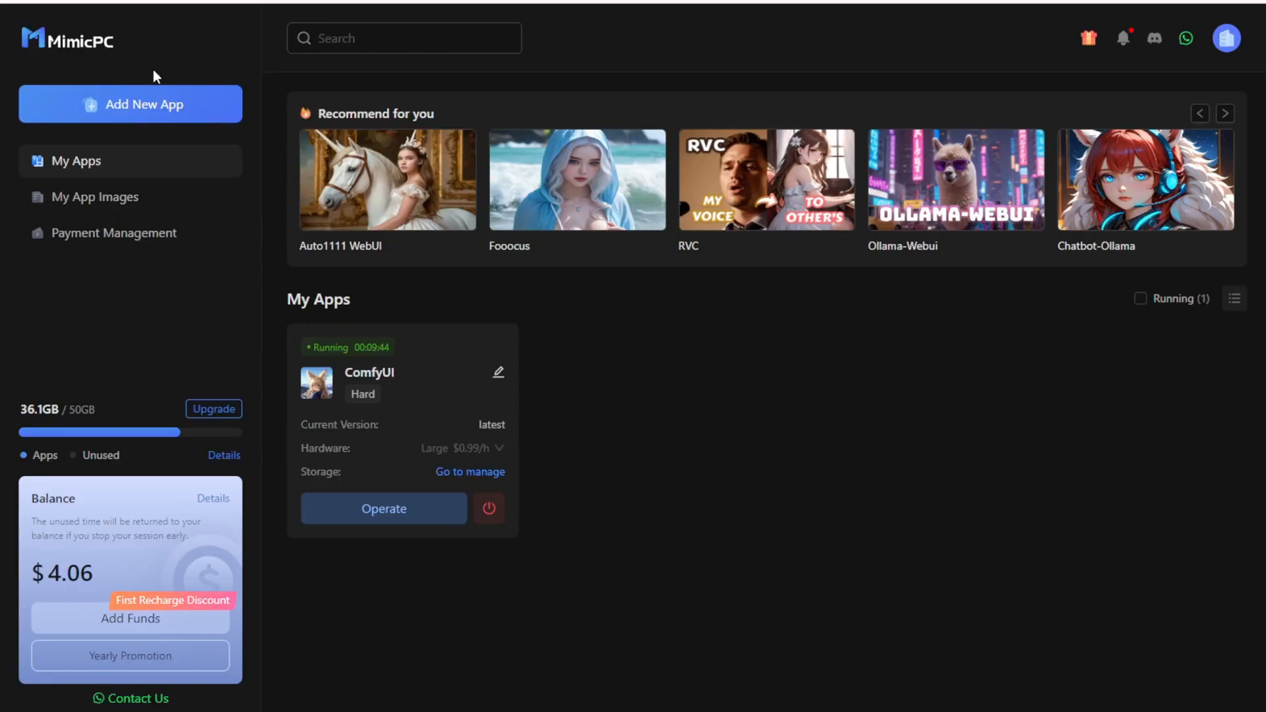
{"action": "mouse_move", "coordinate": [617, 530]}
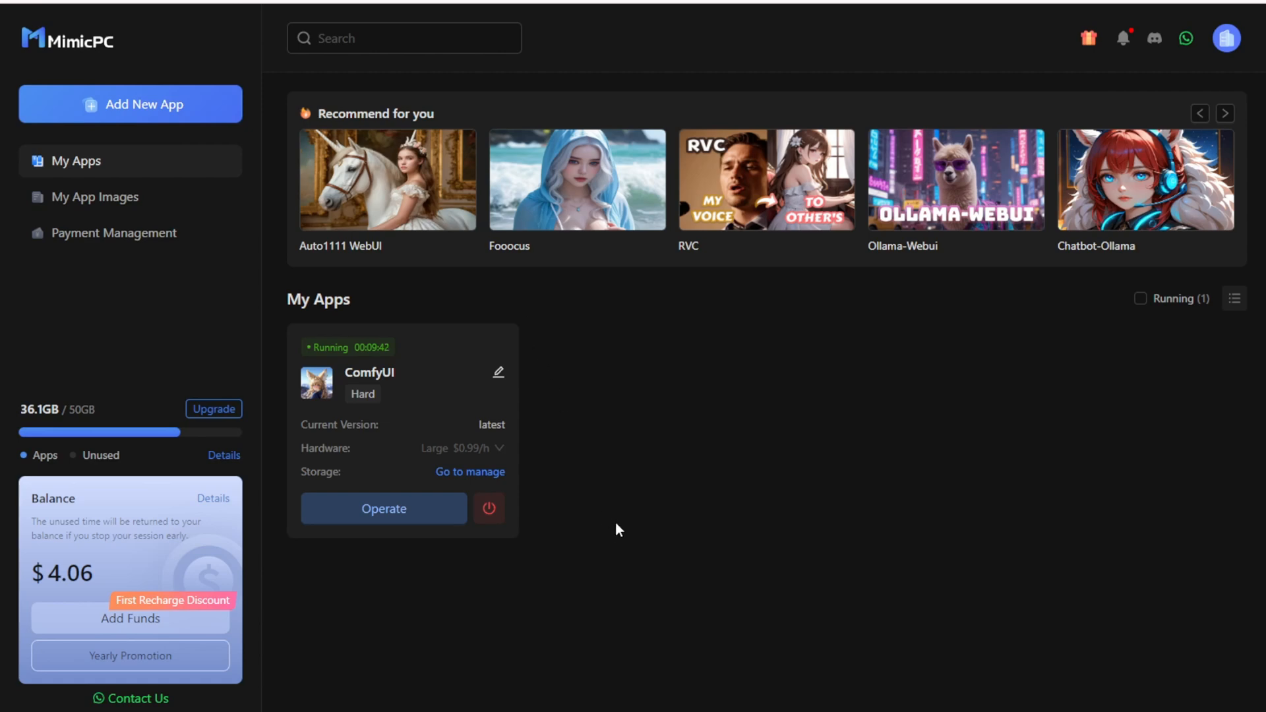
{"action": "mouse_move", "coordinate": [324, 626]}
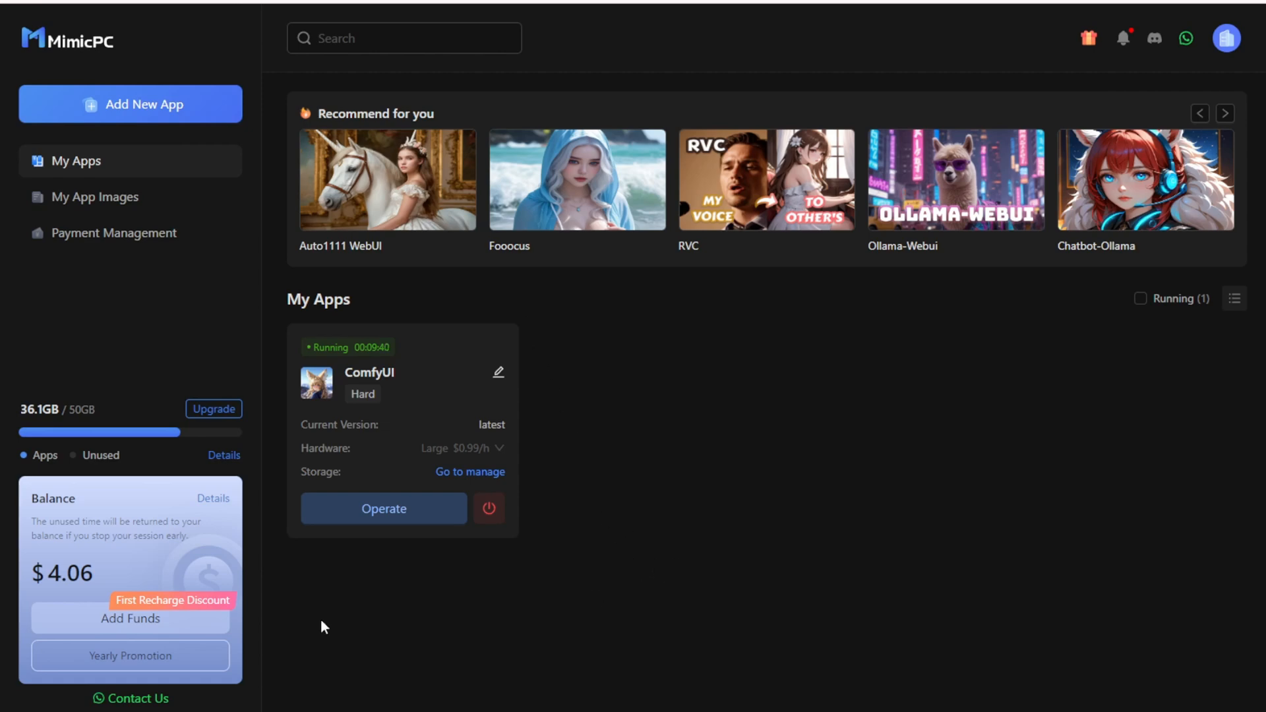
{"action": "mouse_move", "coordinate": [981, 291]}
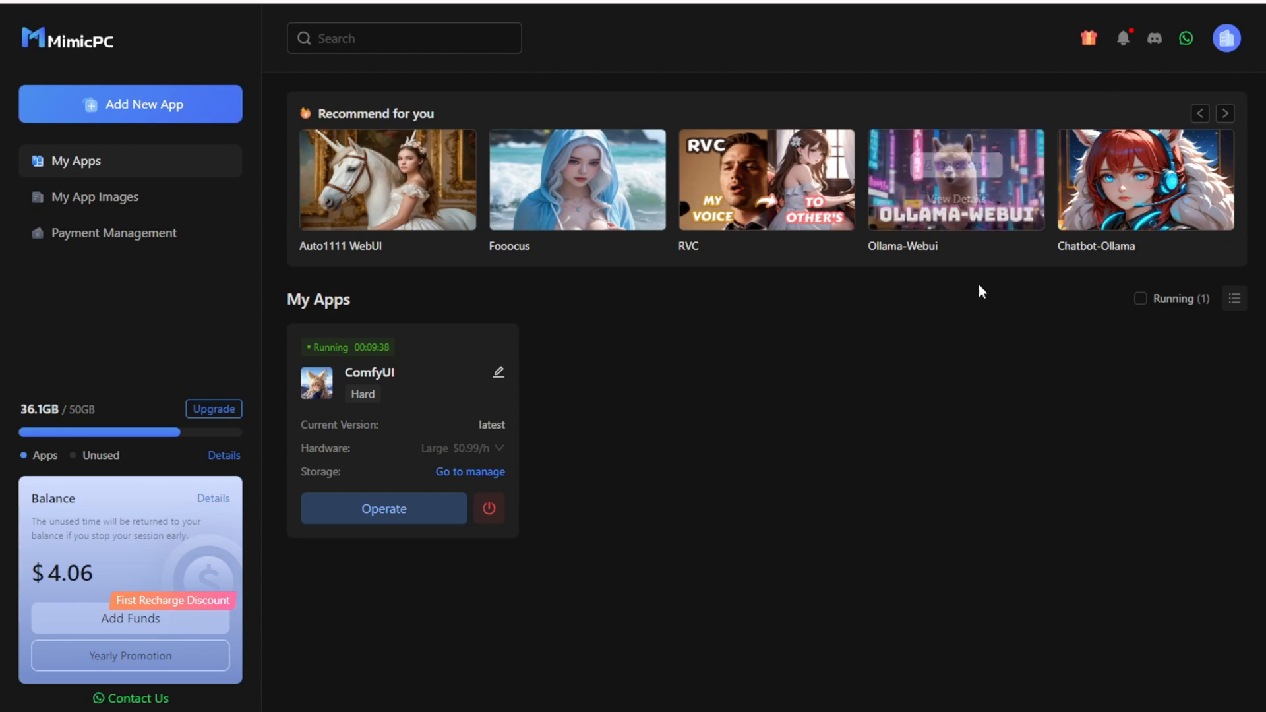
{"action": "mouse_move", "coordinate": [936, 392]}
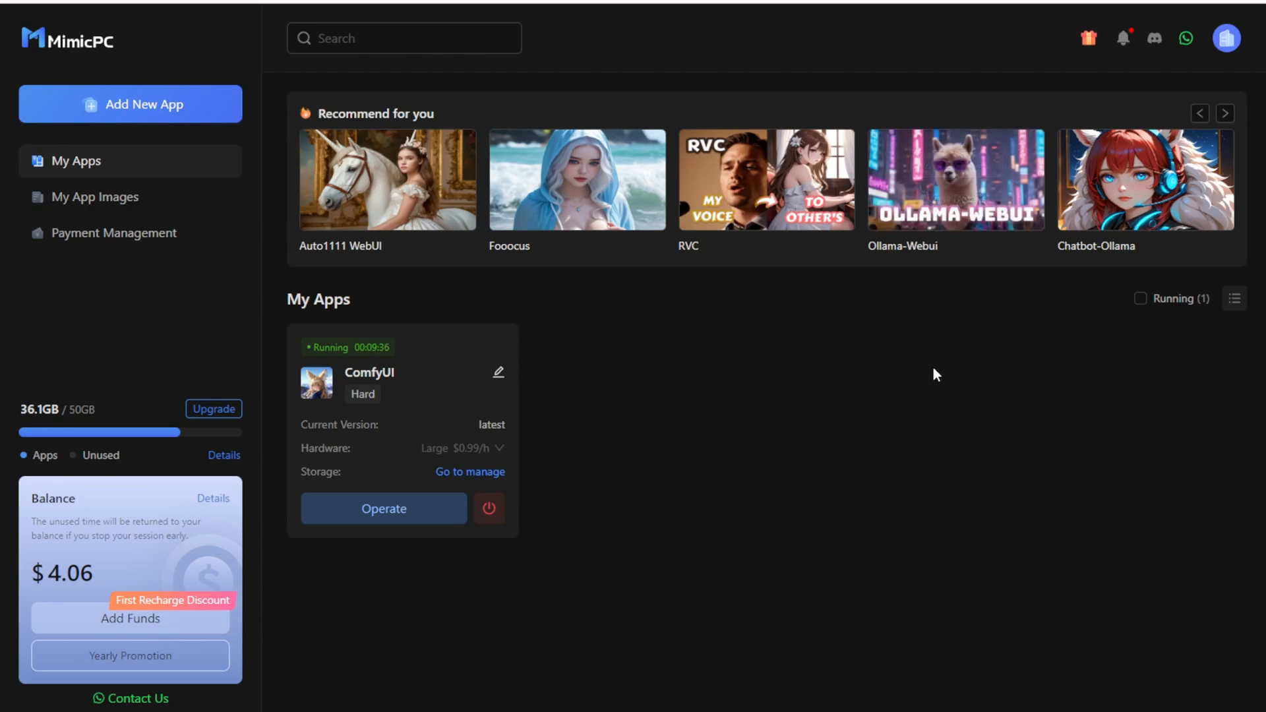
{"action": "mouse_move", "coordinate": [1043, 323]}
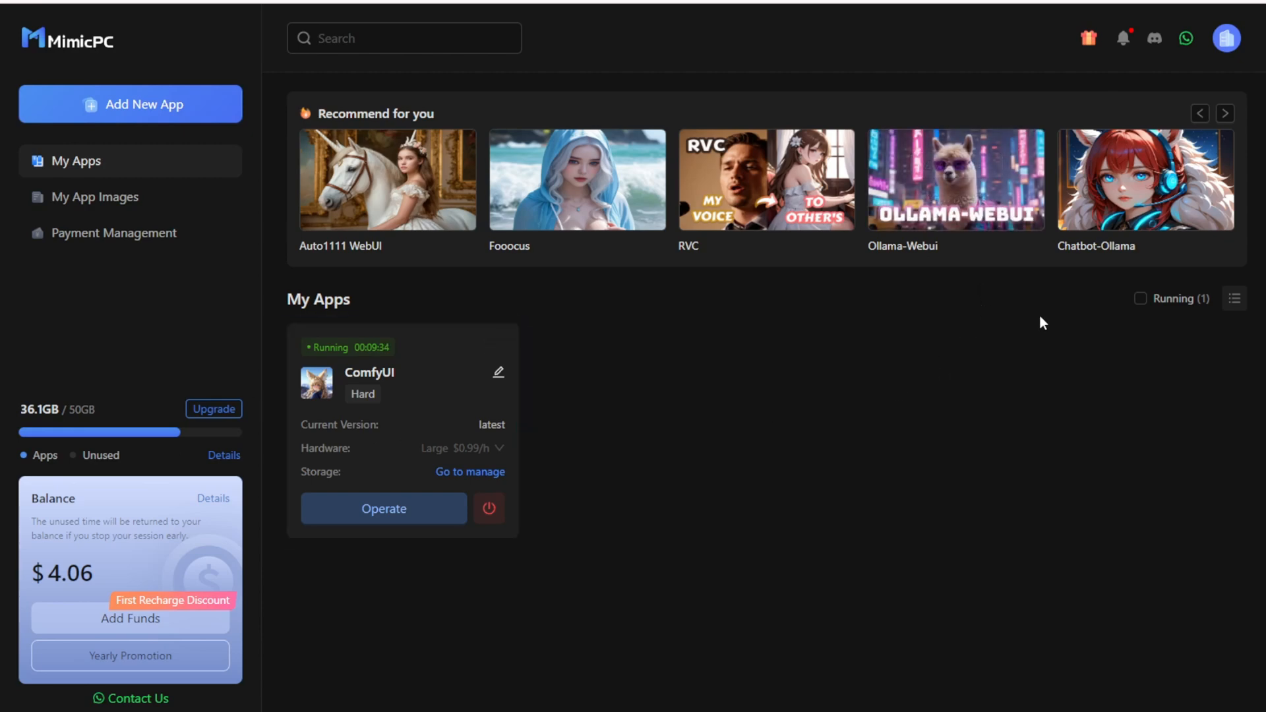
{"action": "mouse_move", "coordinate": [556, 415]}
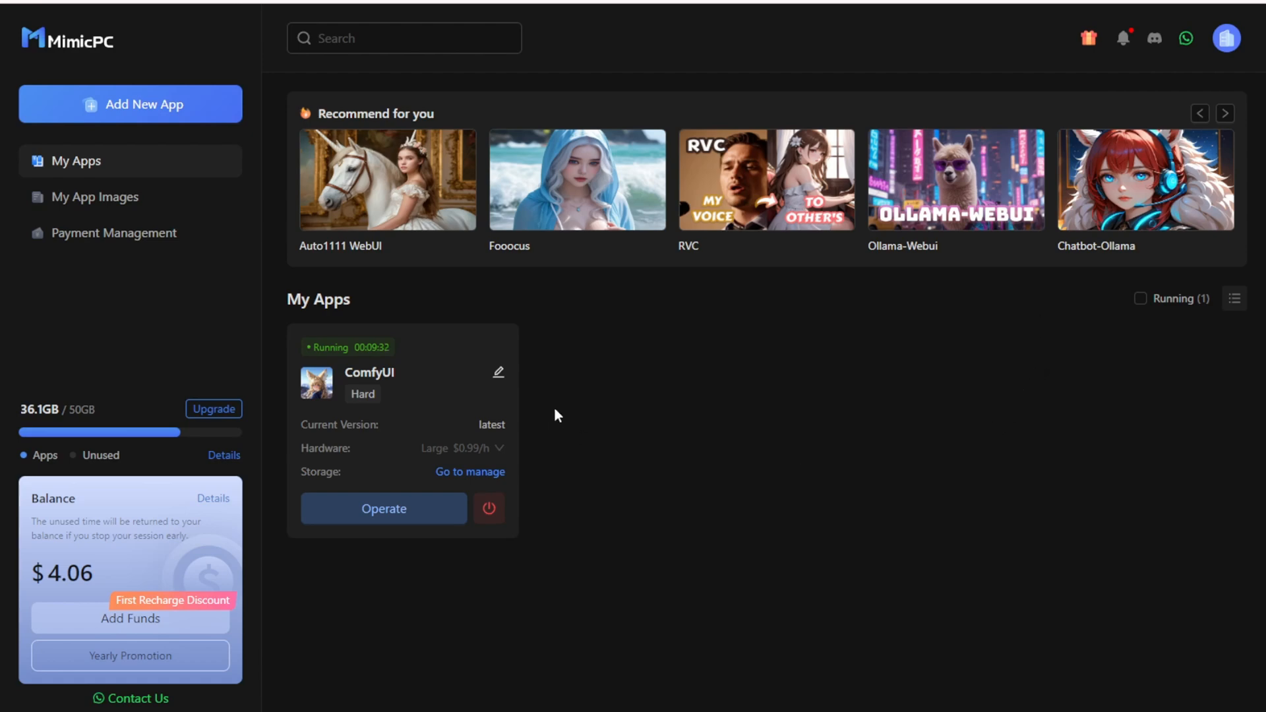
{"action": "mouse_move", "coordinate": [815, 364]}
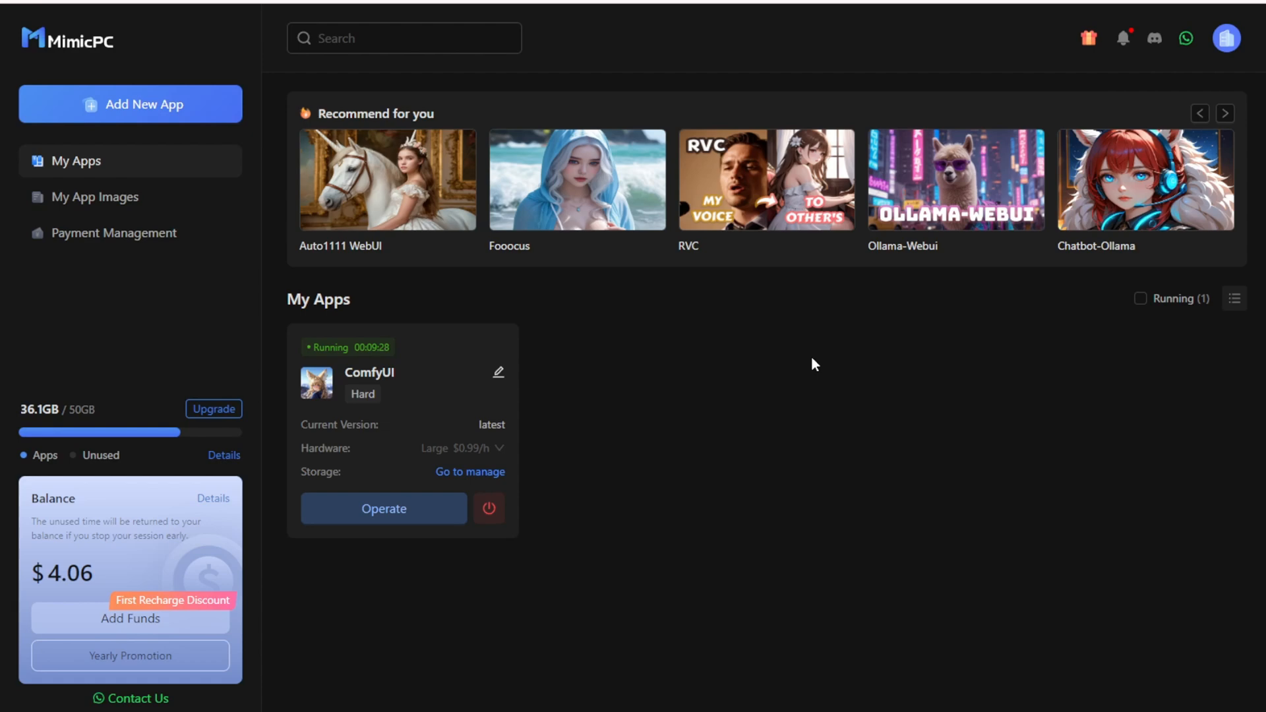
{"action": "mouse_move", "coordinate": [802, 213]}
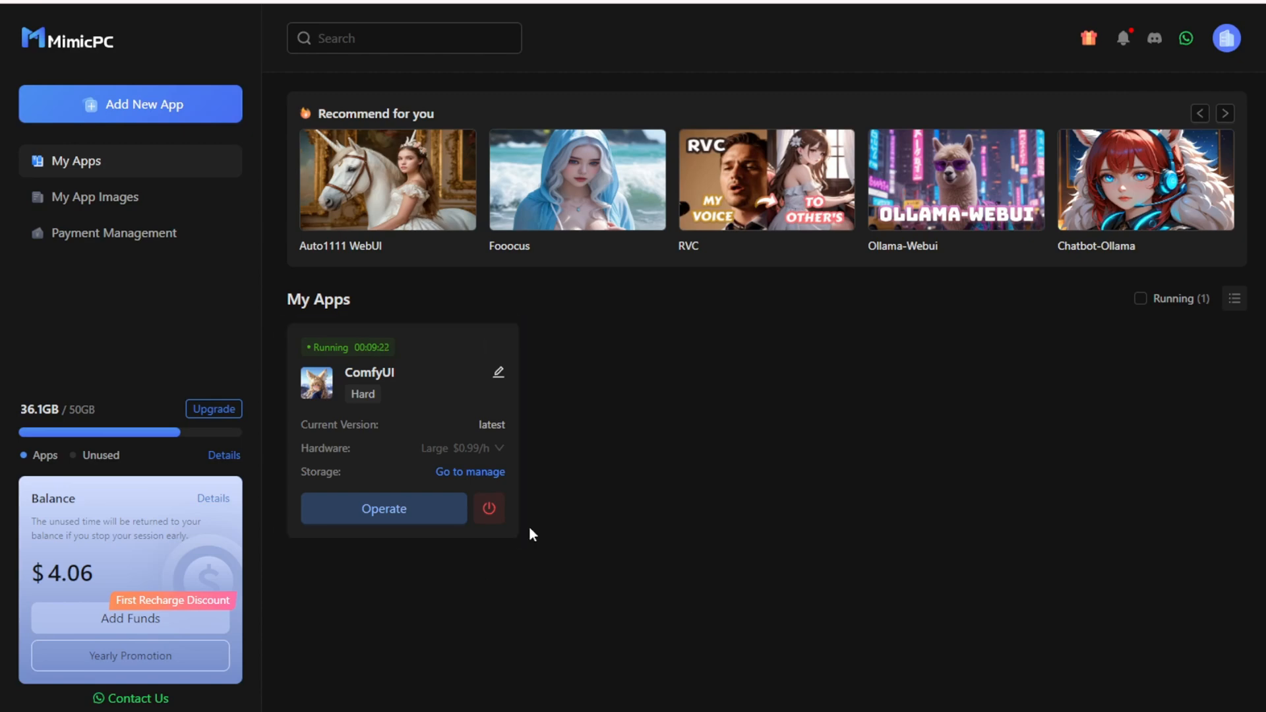
{"action": "mouse_move", "coordinate": [889, 470]}
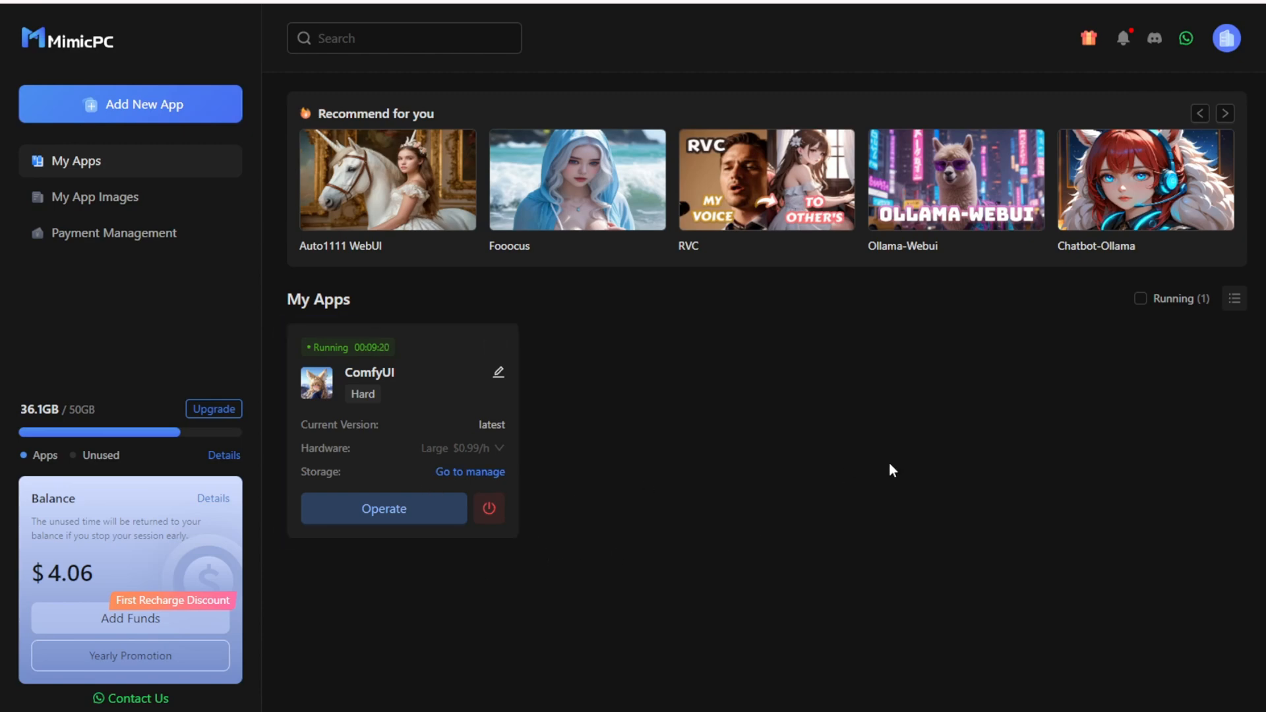
{"action": "mouse_move", "coordinate": [1225, 113]}
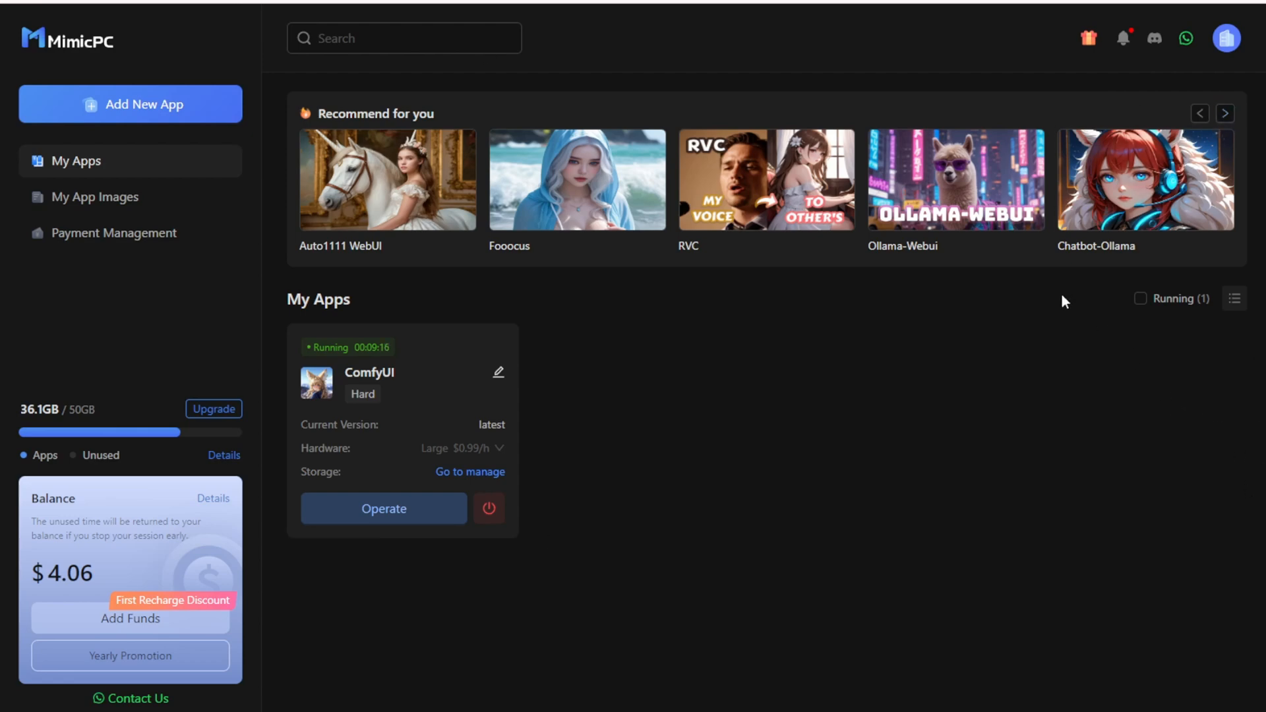
{"action": "mouse_move", "coordinate": [928, 239]}
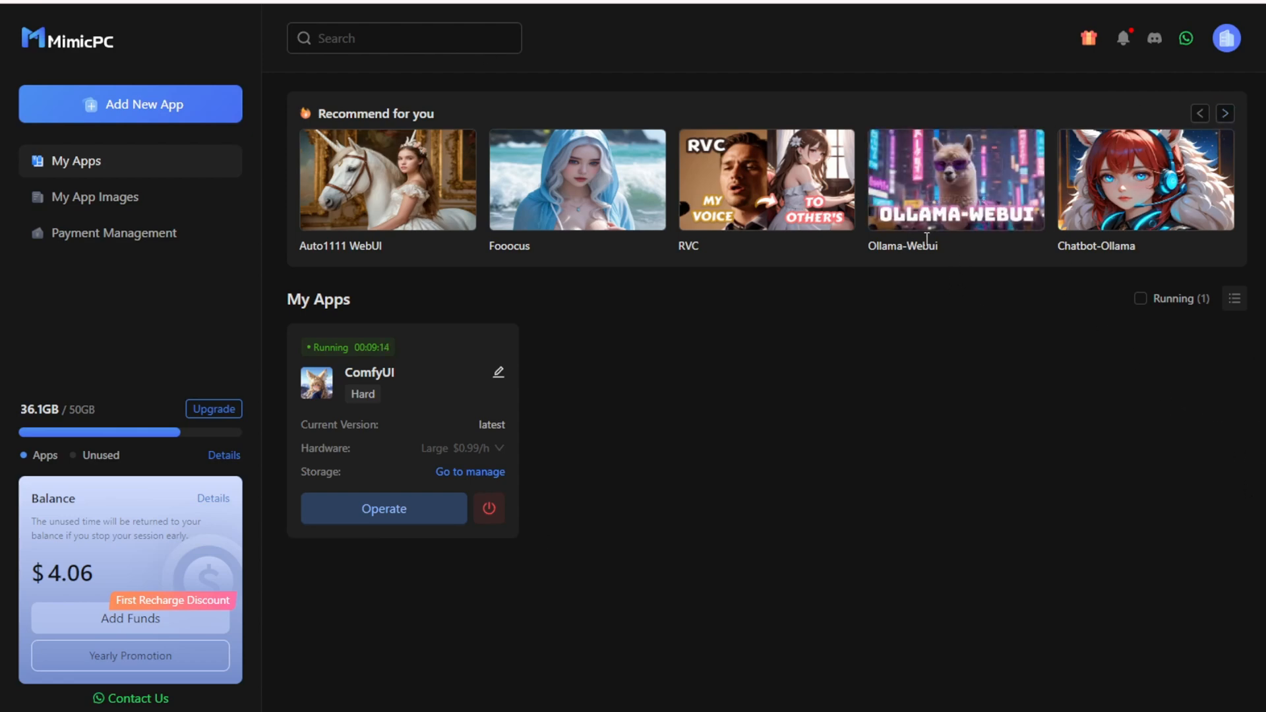
{"action": "mouse_move", "coordinate": [362, 242]}
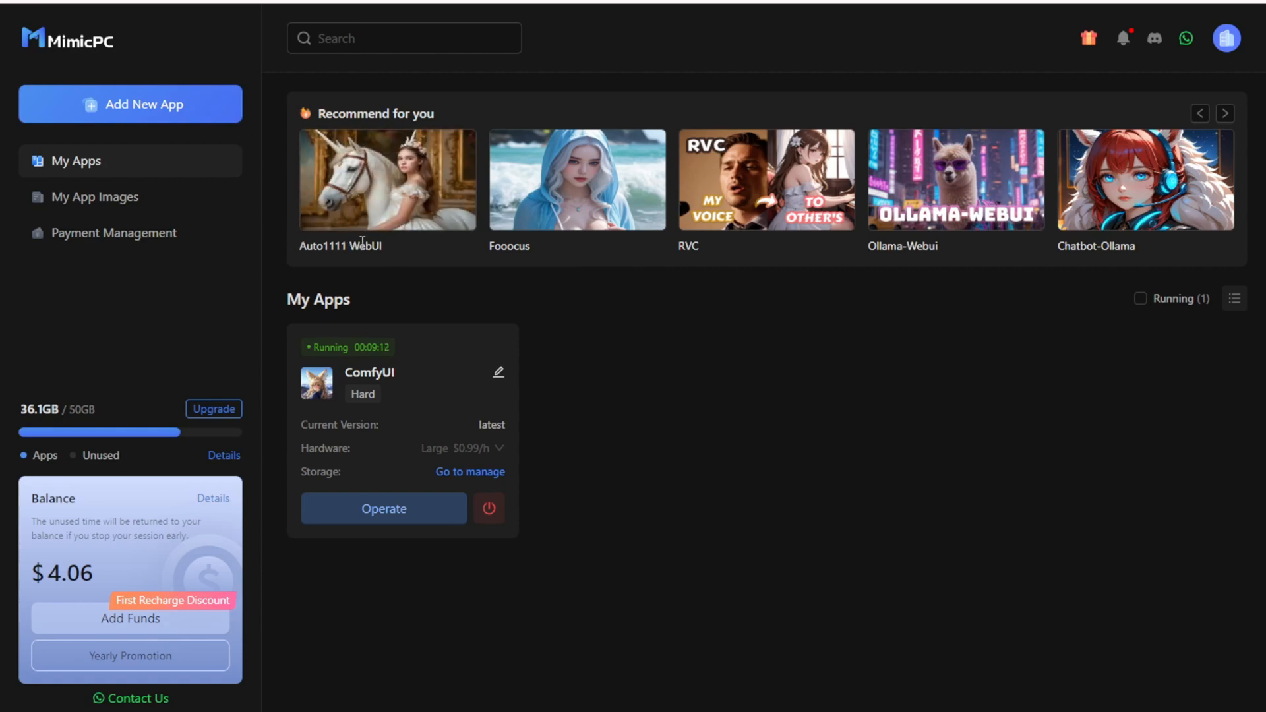
{"action": "mouse_move", "coordinate": [989, 255]}
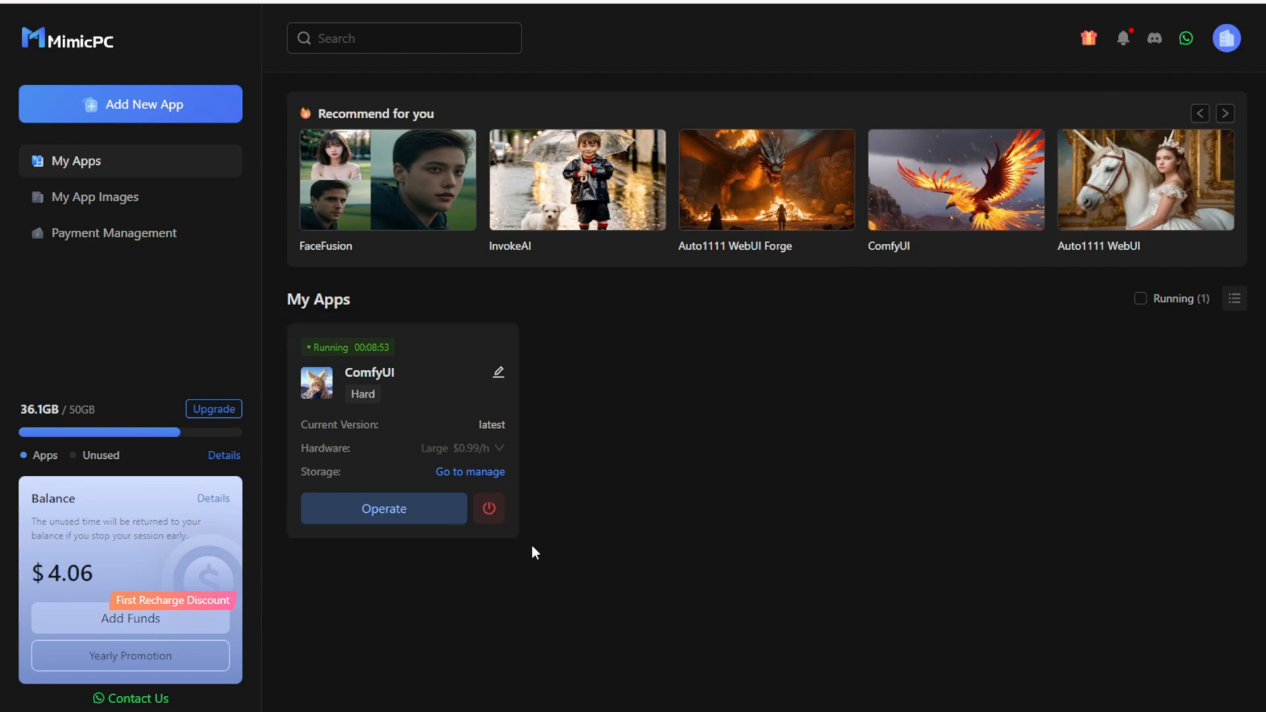
Bring up the MimicPC website's app catalogue listing ComfyUI, Automatic1111, Fooocus and FaceFusion.
{"action": "left_click", "coordinate": [384, 509]}
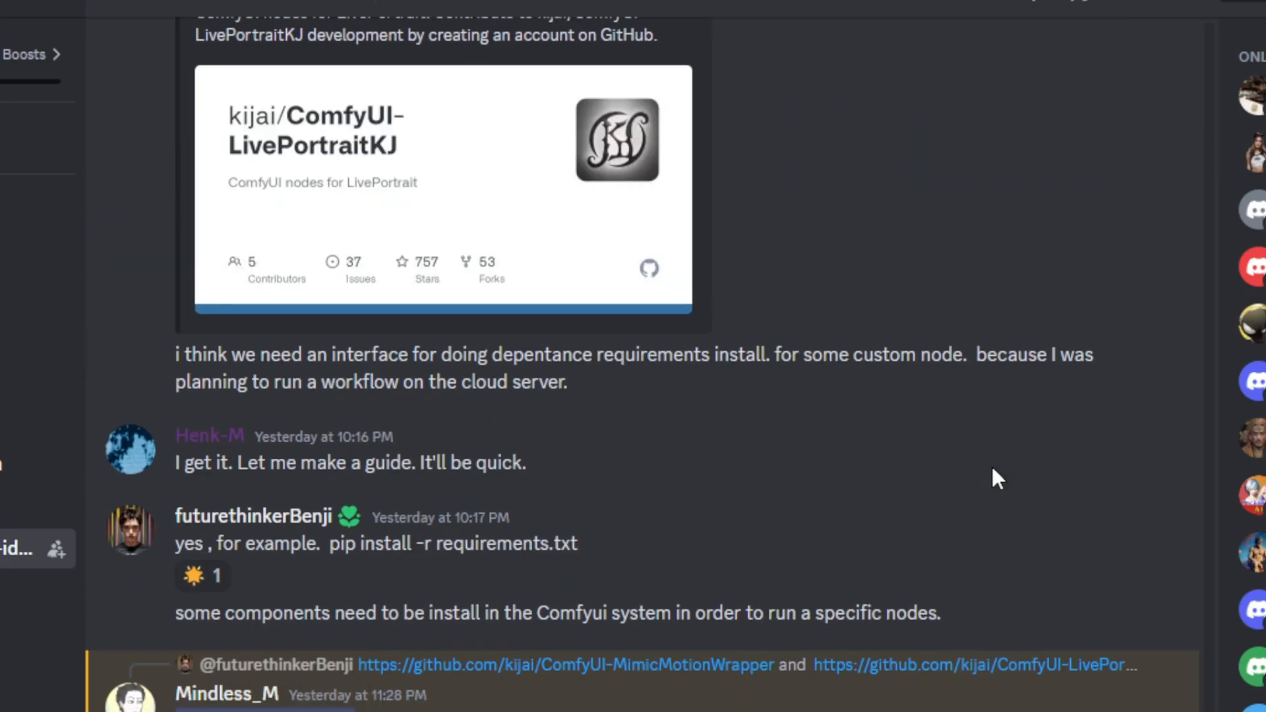
{"action": "scroll", "scroll_direction": "down", "scroll_amount": 3}
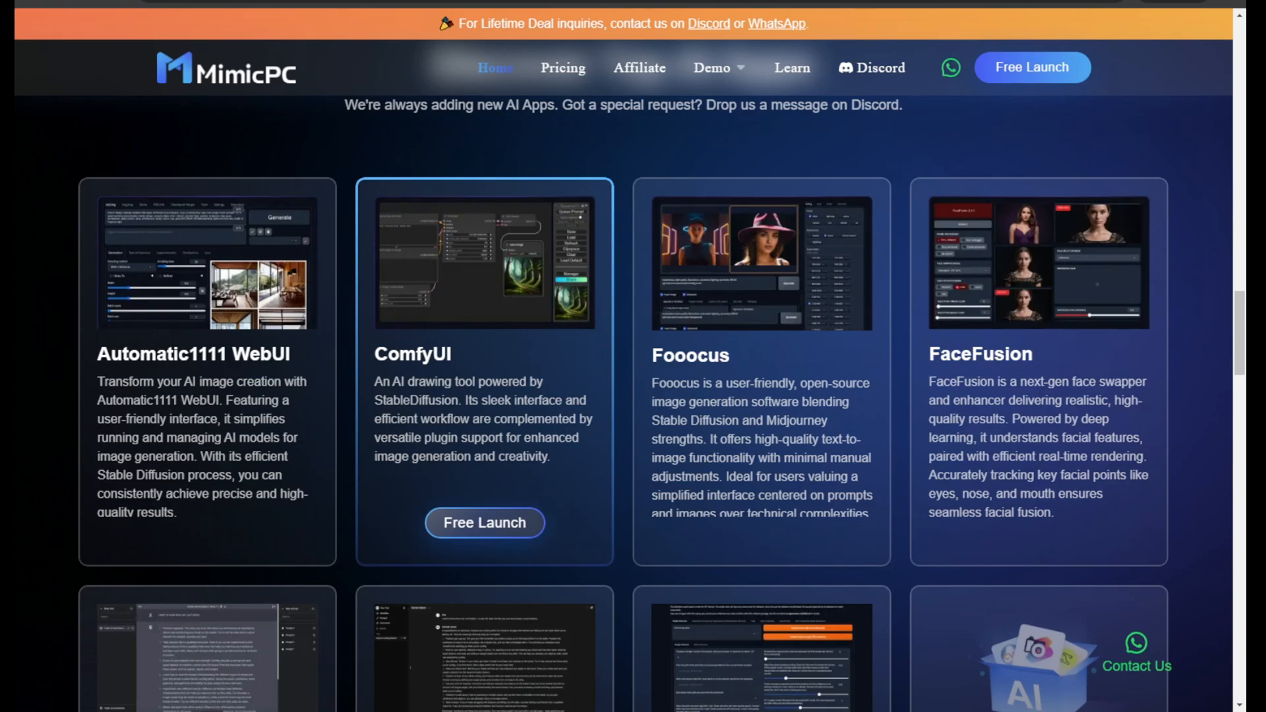
Return to the running ComfyUI session showing the generated LivePortrait output.
{"action": "scroll", "scroll_direction": "down", "scroll_amount": 3}
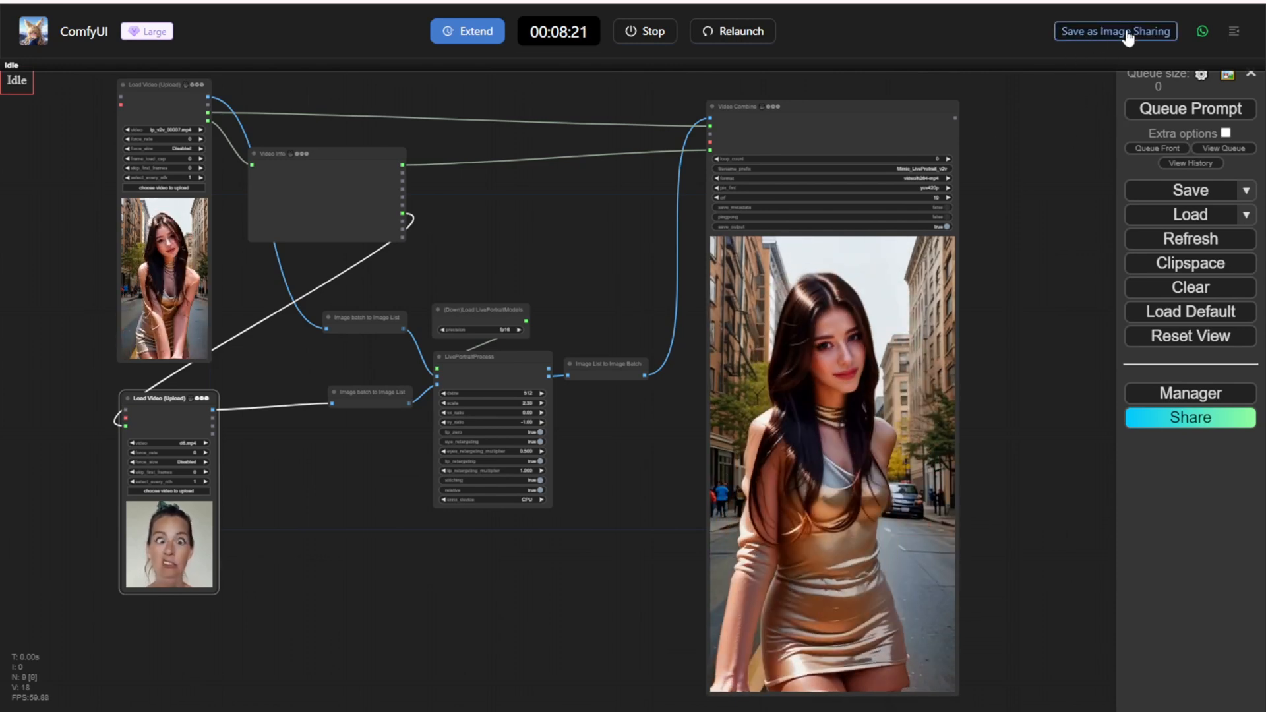
{"action": "left_click", "coordinate": [1115, 31]}
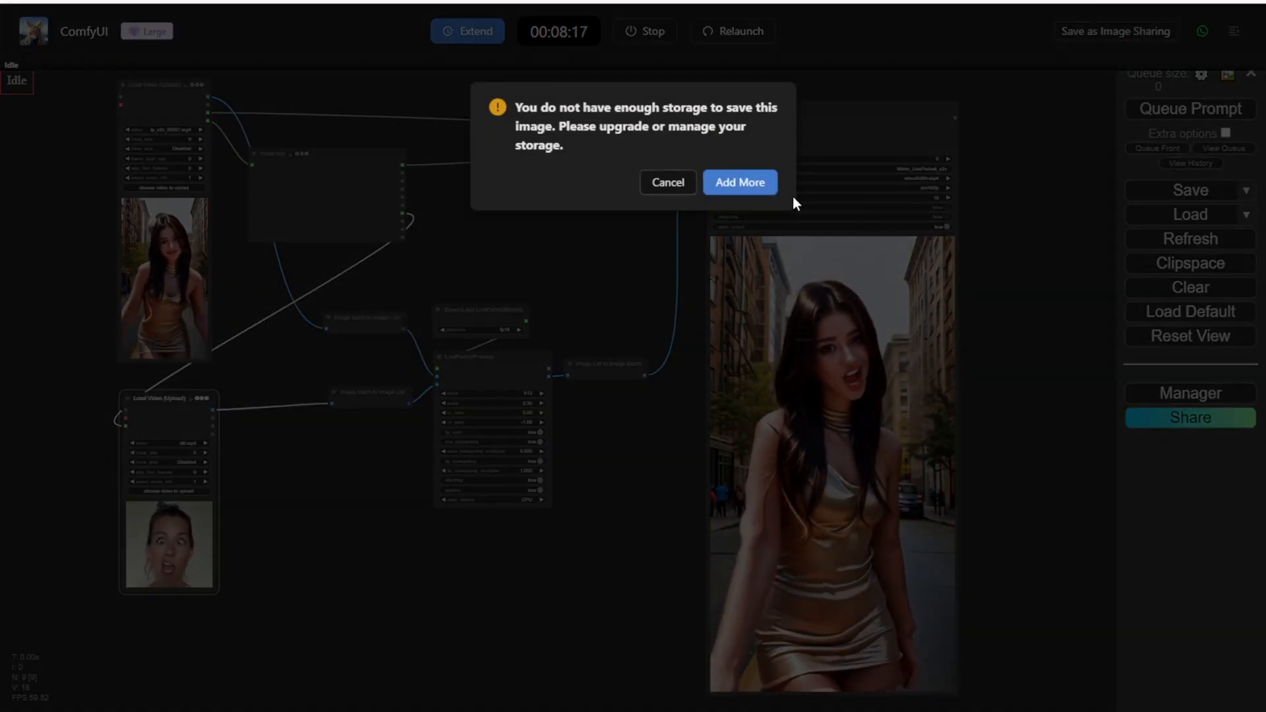
{"action": "left_click", "coordinate": [740, 182]}
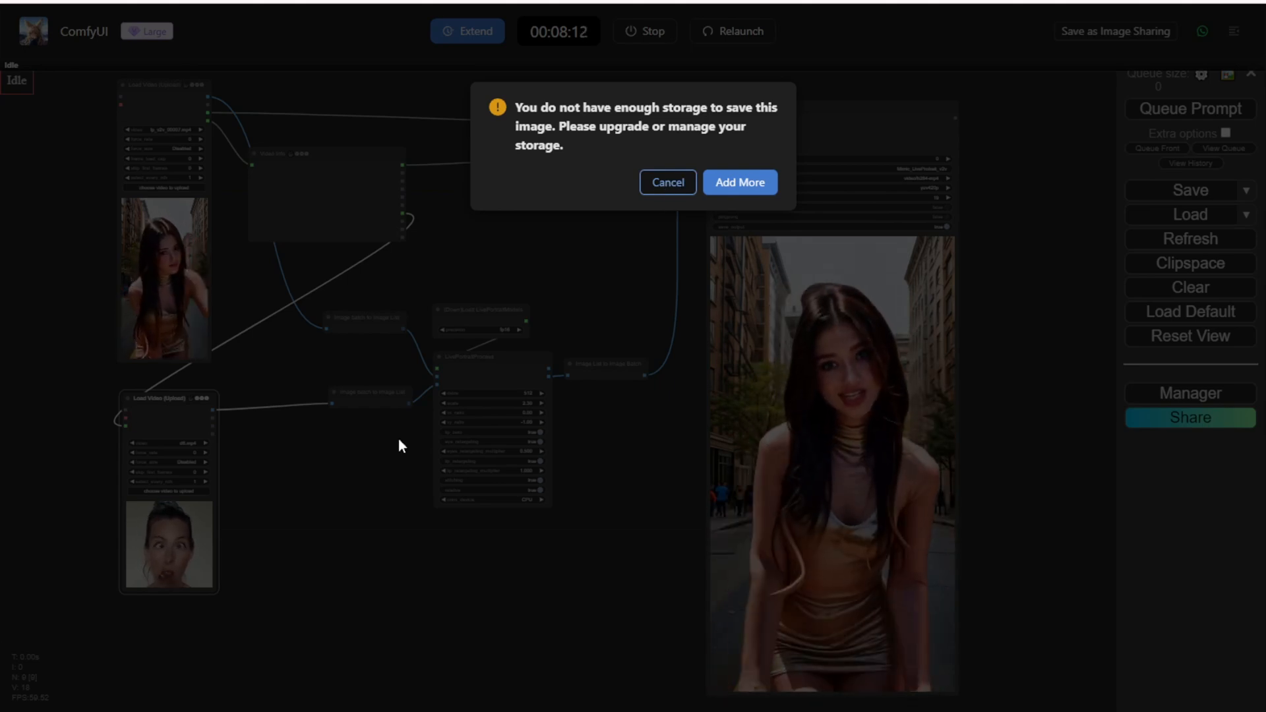
{"action": "left_click", "coordinate": [668, 182]}
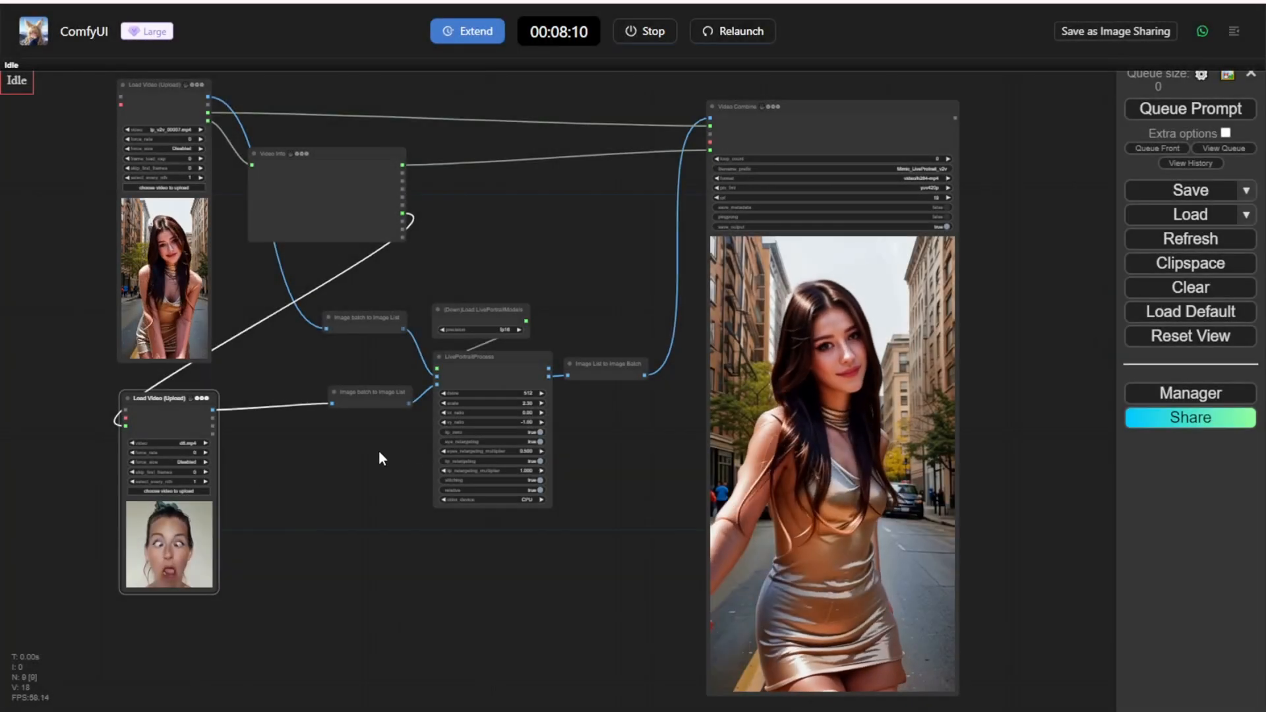